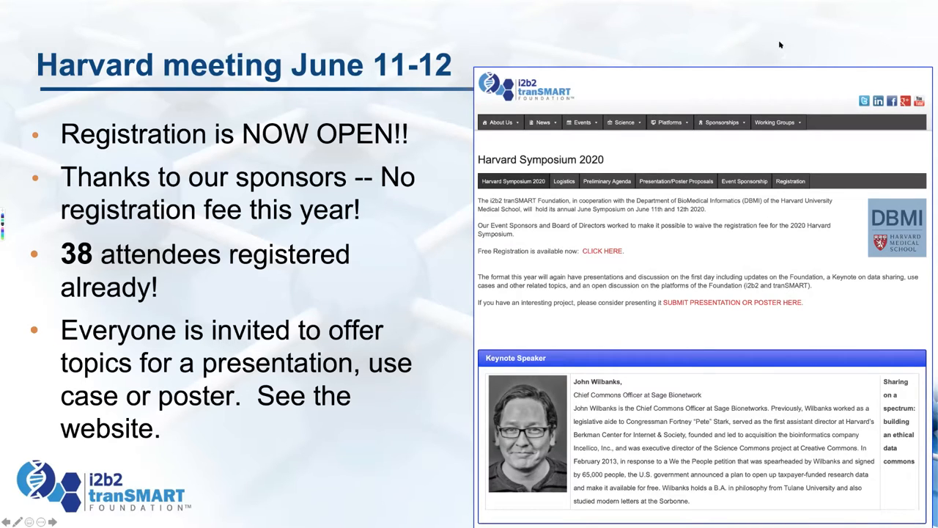
pyautogui.moveTo(591, 3)
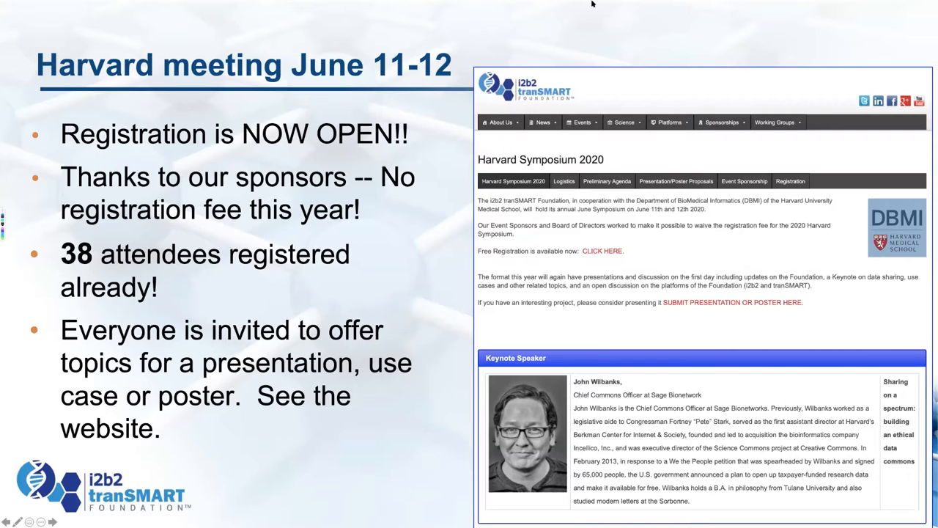
pyautogui.moveTo(598, 4)
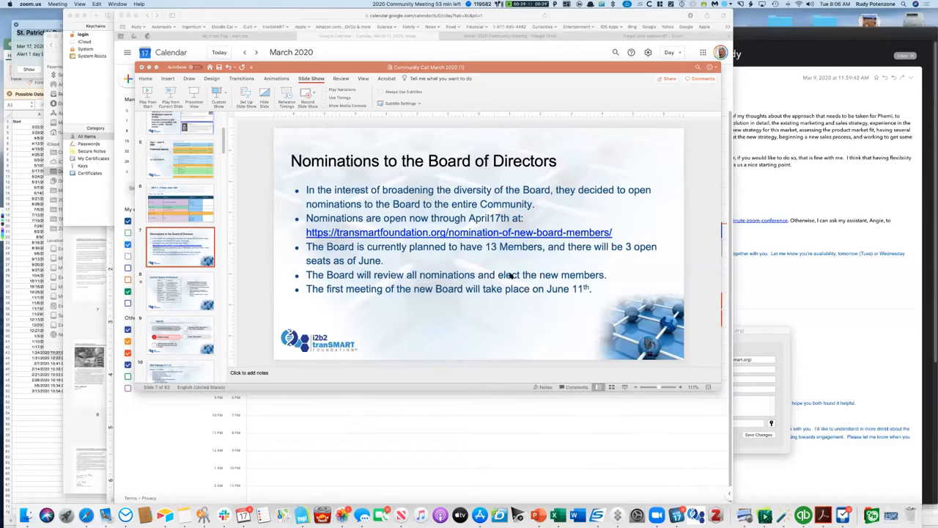
pyautogui.moveTo(565, 358)
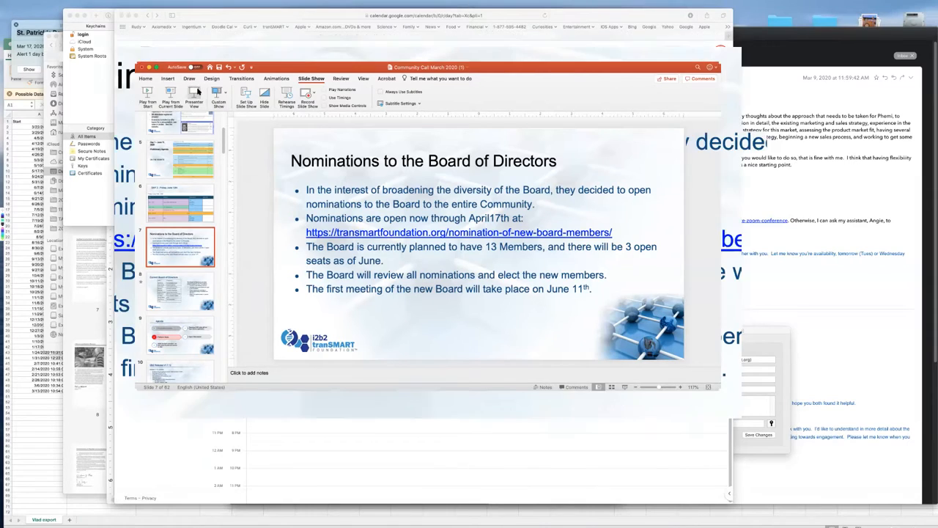
pyautogui.click(168, 94)
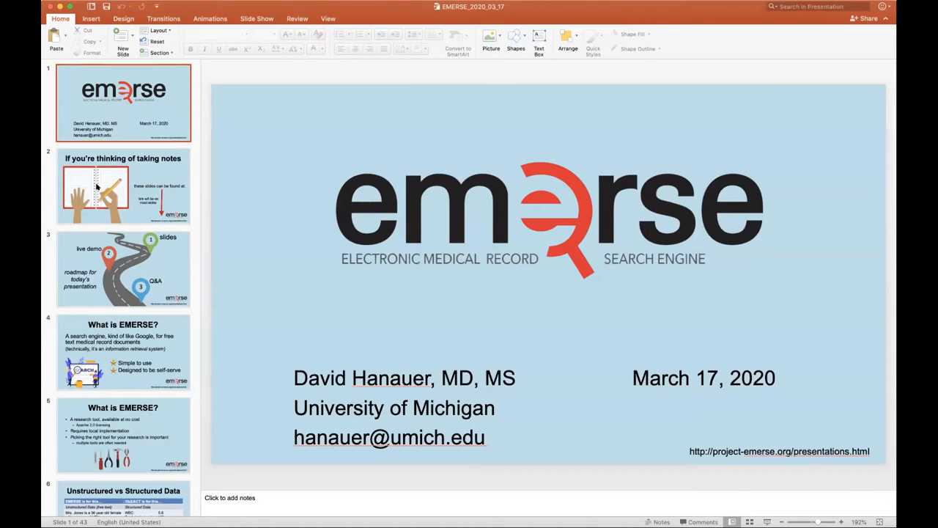
pyautogui.click(110, 185)
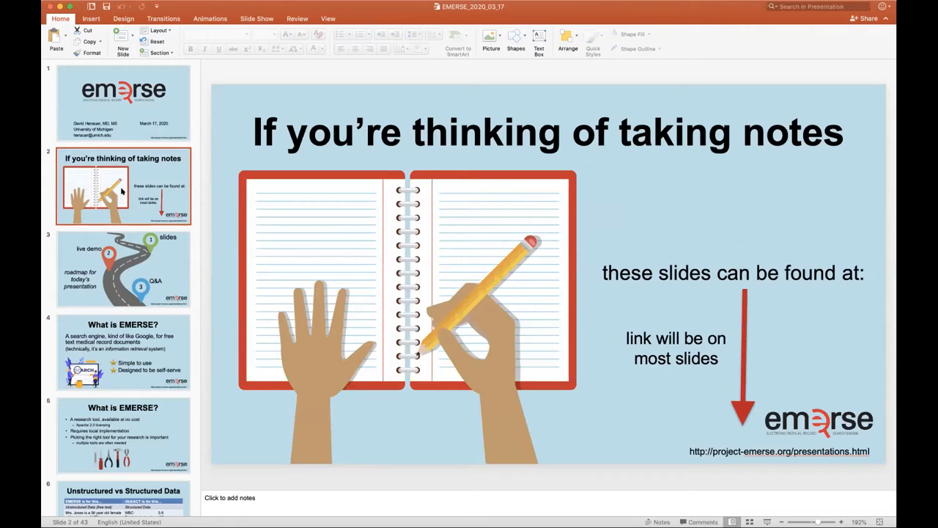
pyautogui.moveTo(765, 521)
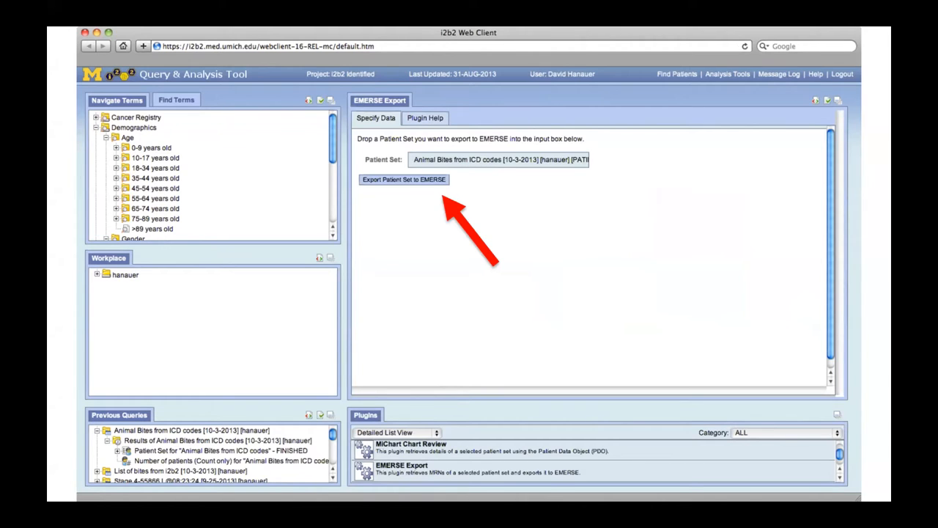
# - Advance the EMERSE slide show to the Patient Lists screenshot slide
pyautogui.click(404, 180)
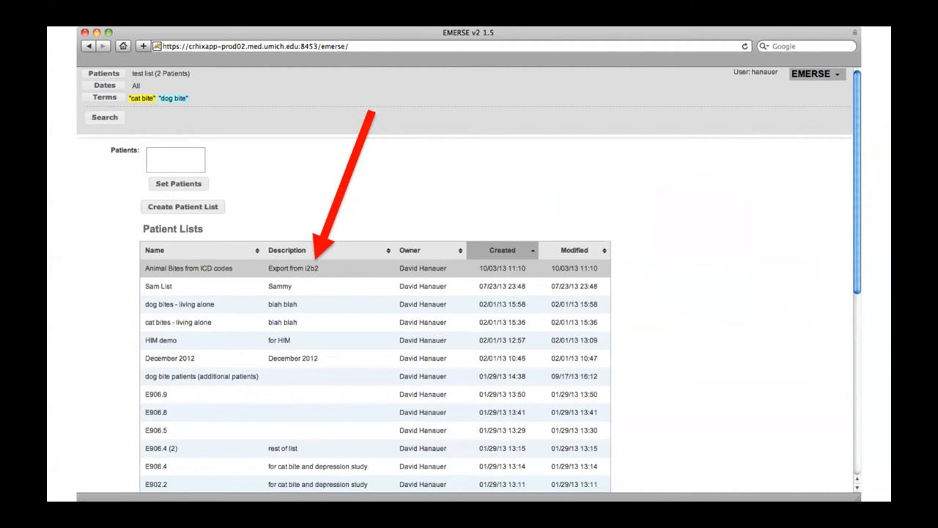
pyautogui.click(189, 268)
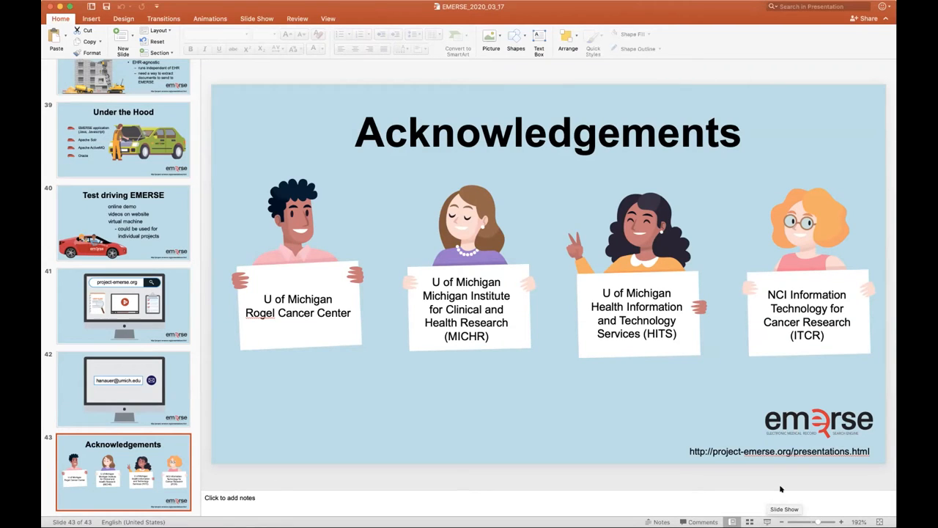
pyautogui.moveTo(785, 493)
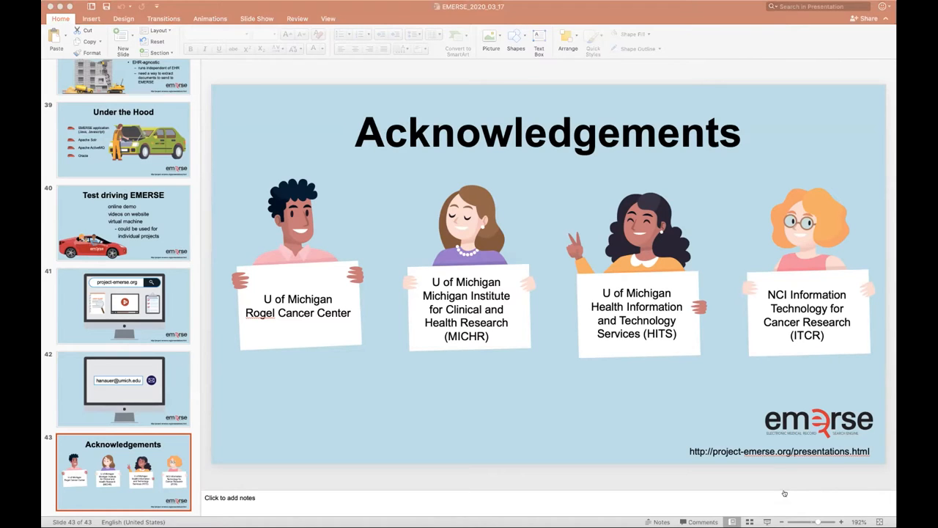
pyautogui.moveTo(797, 23)
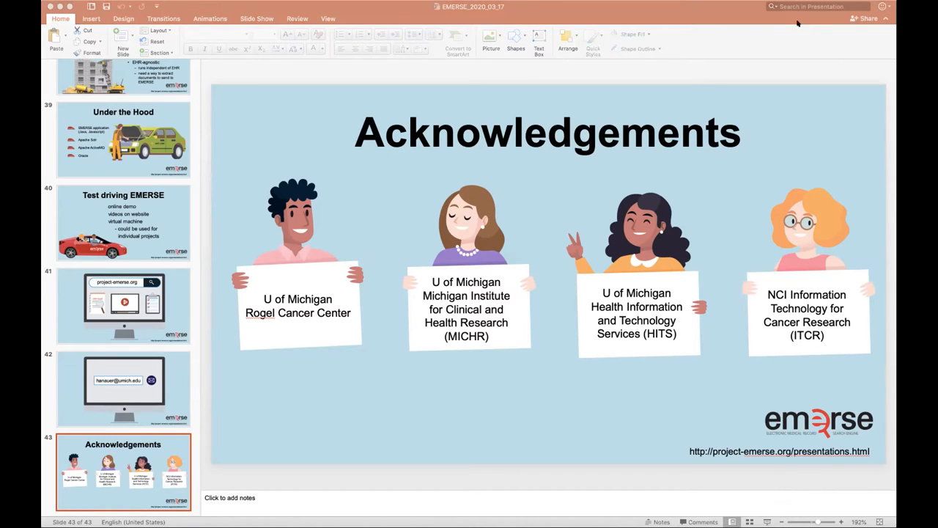
pyautogui.moveTo(478, 11)
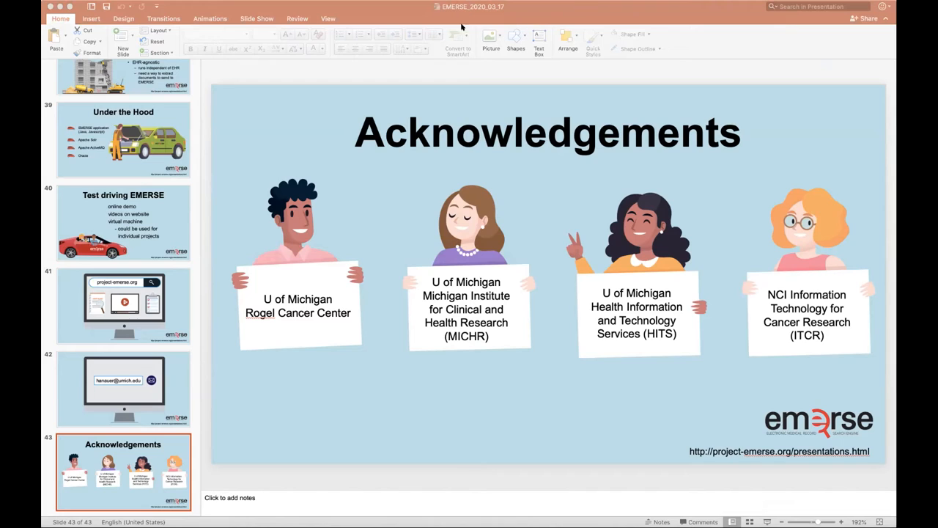
pyautogui.moveTo(640, 74)
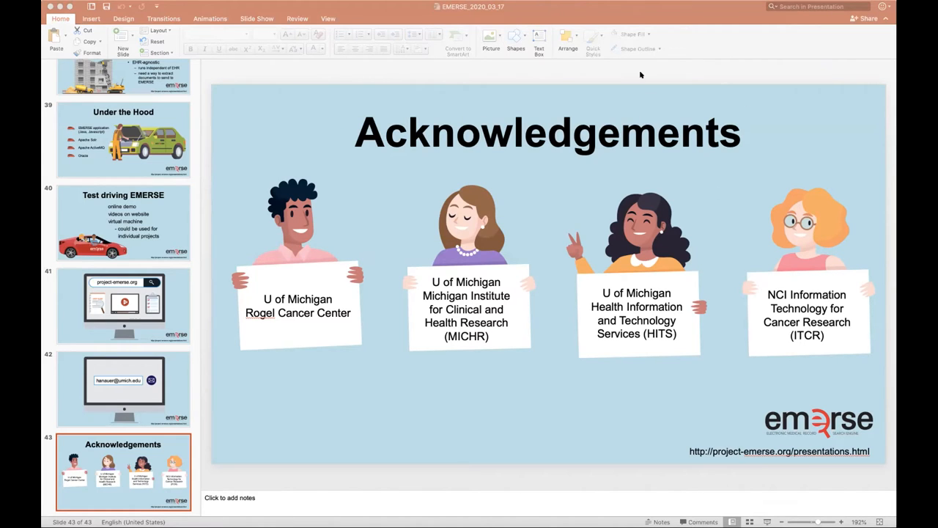
pyautogui.moveTo(417, 12)
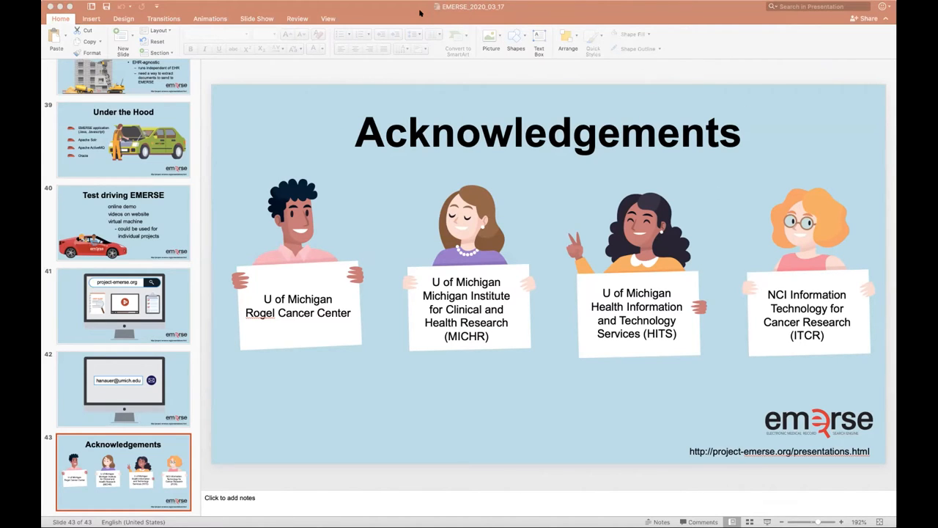
pyautogui.moveTo(817, 188)
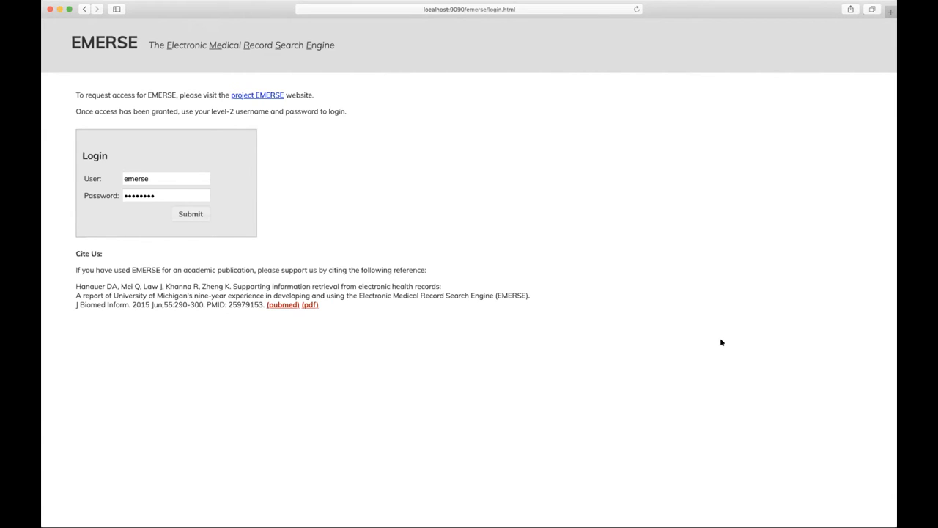
# - Move to Submit on the EMERSE login form with credentials filled in
pyautogui.click(189, 213)
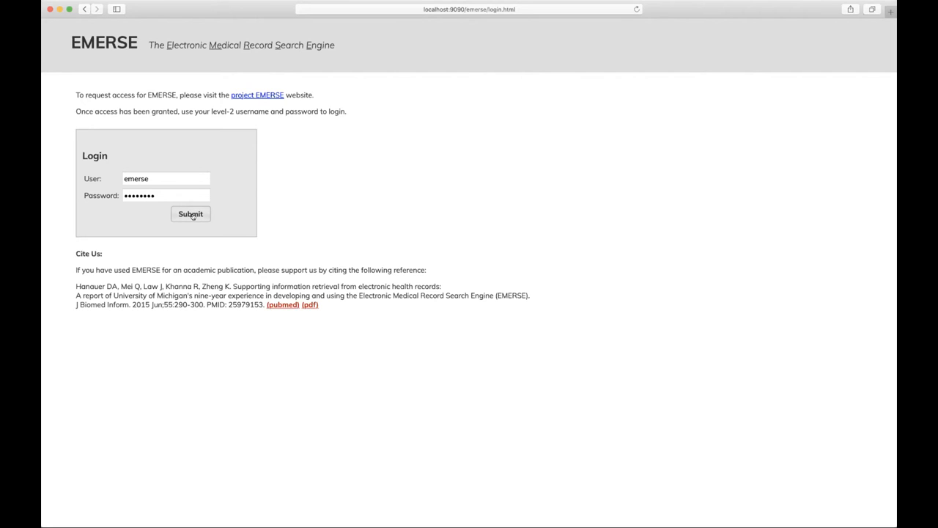
# - Submit the EMERSE login credentials and decline saving the password in Safari
pyautogui.click(190, 214)
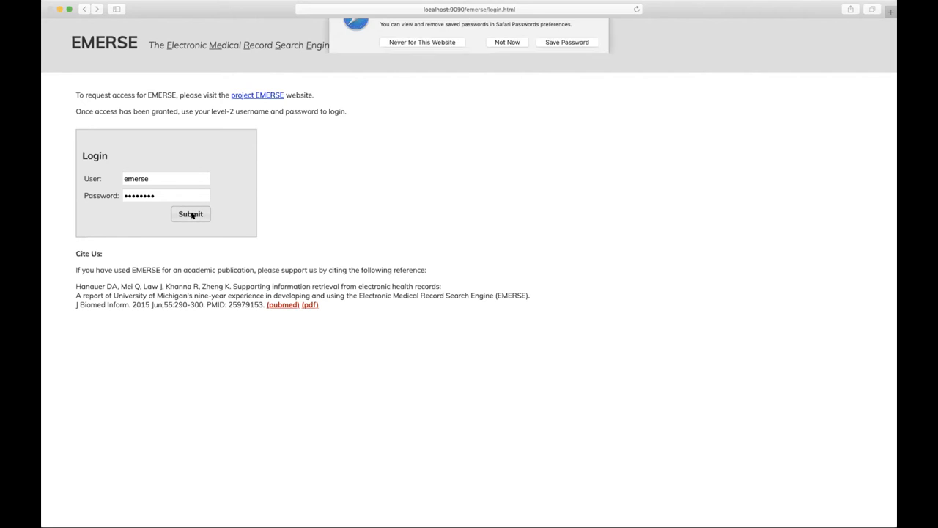
pyautogui.click(191, 213)
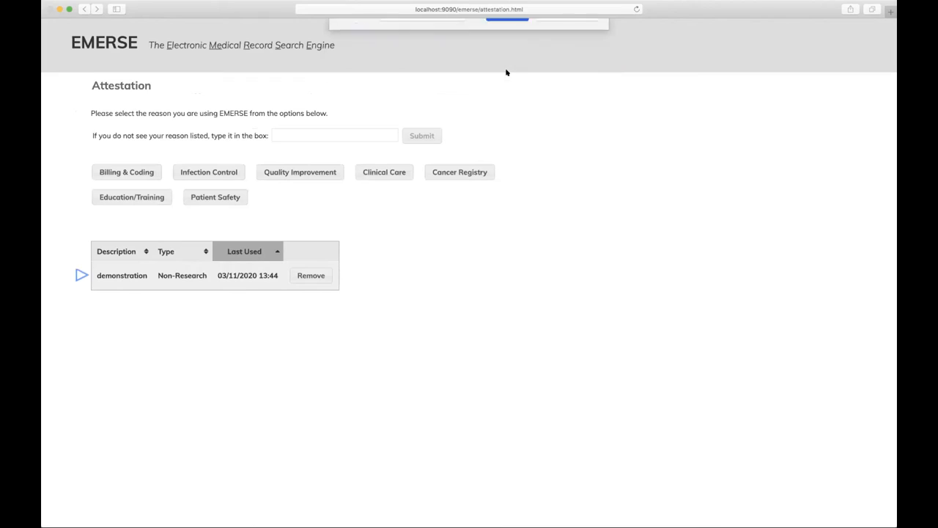
pyautogui.click(334, 135)
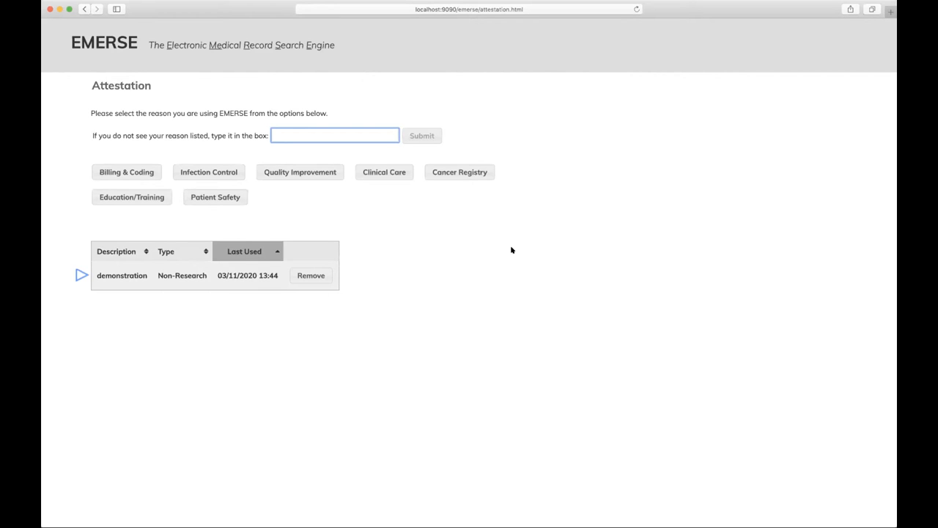
pyautogui.moveTo(215, 294)
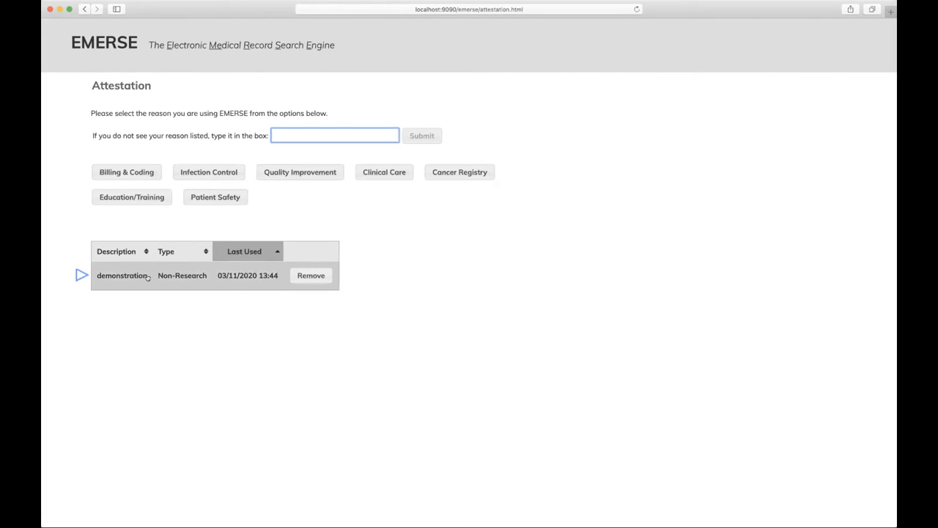
pyautogui.moveTo(164, 283)
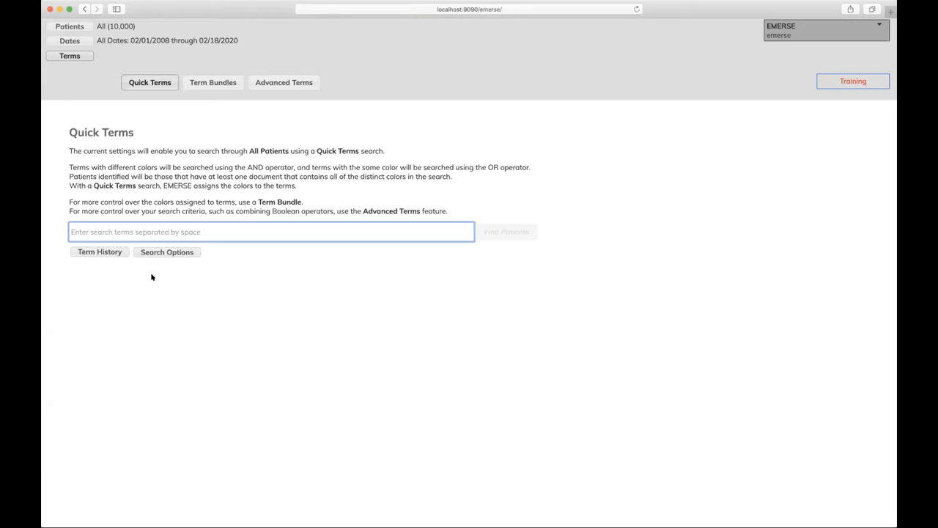
# - Search all patients for 'nephrectomy' using Quick Terms and Find Patients
pyautogui.write('nephrec')
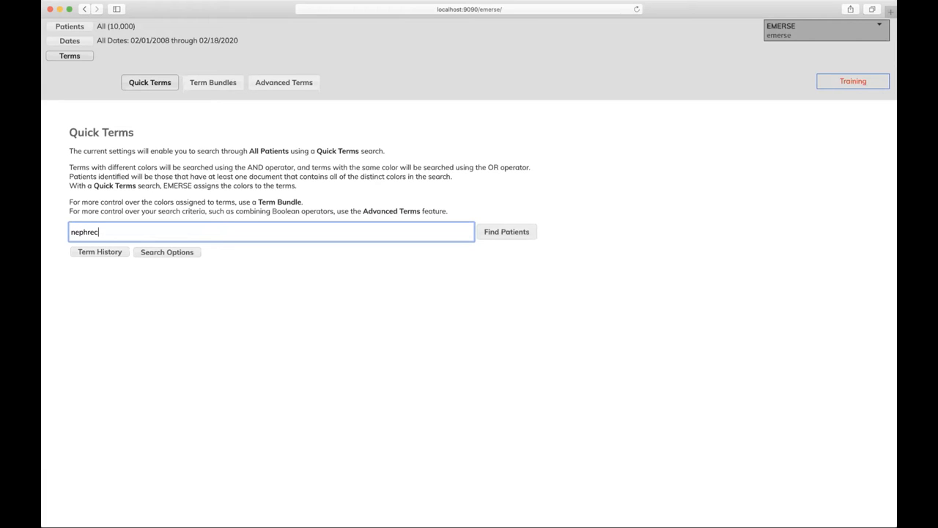
pyautogui.write('tomy')
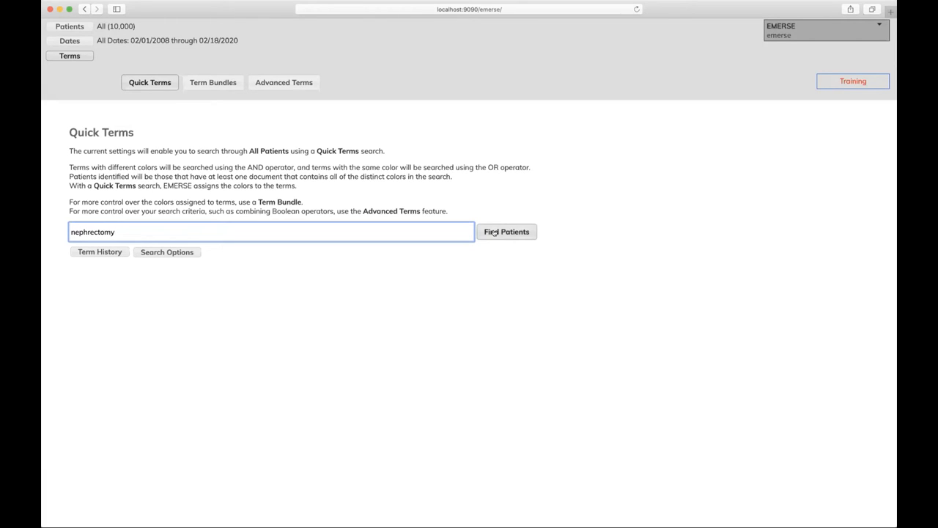
pyautogui.click(507, 232)
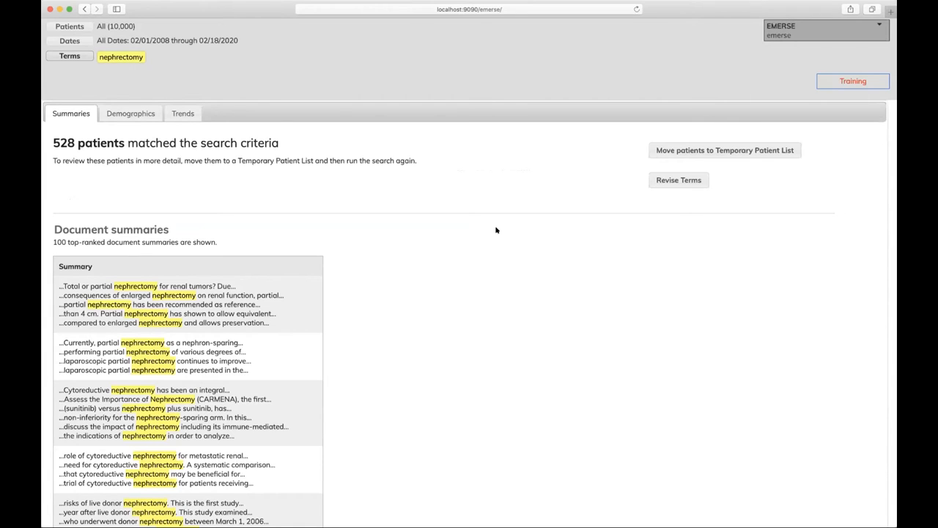
# - Show Demographics for the 528 nephrectomy patients and scroll through the sex, age and race charts
pyautogui.click(130, 113)
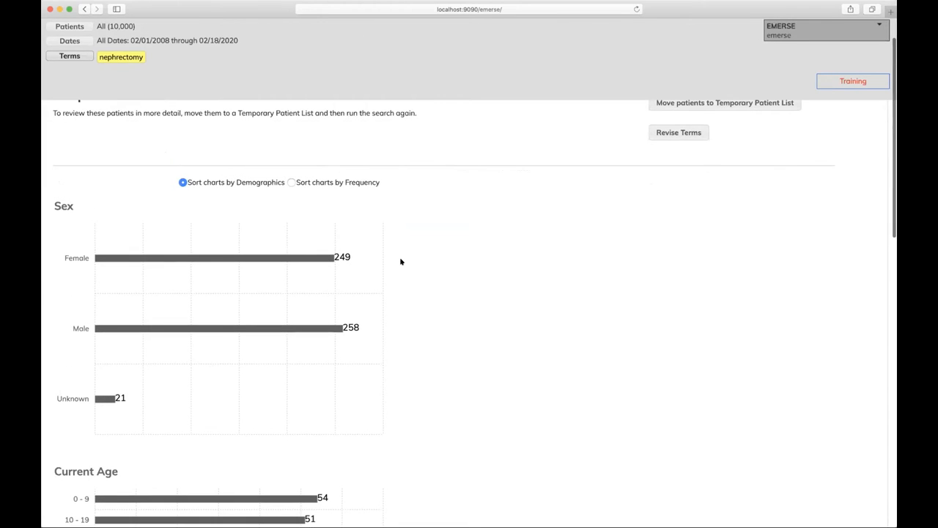
pyautogui.scroll(-3)
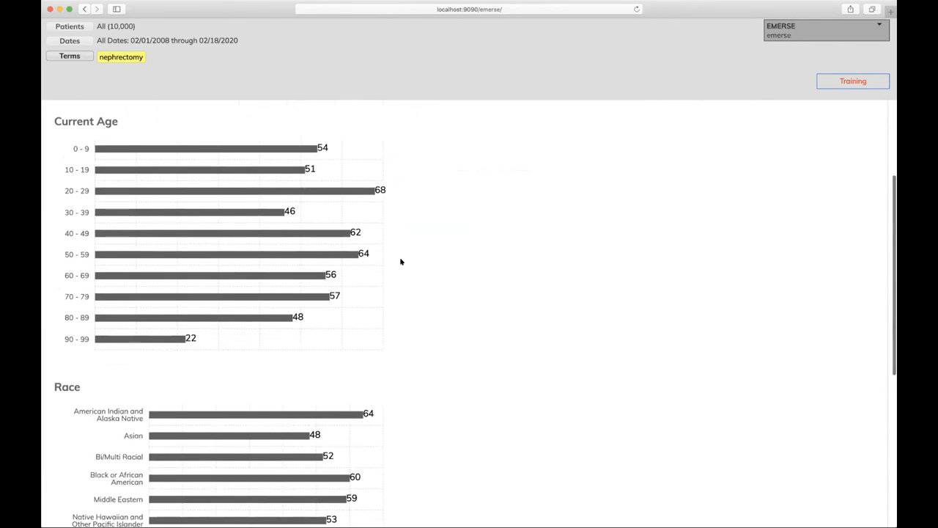
pyautogui.scroll(-3)
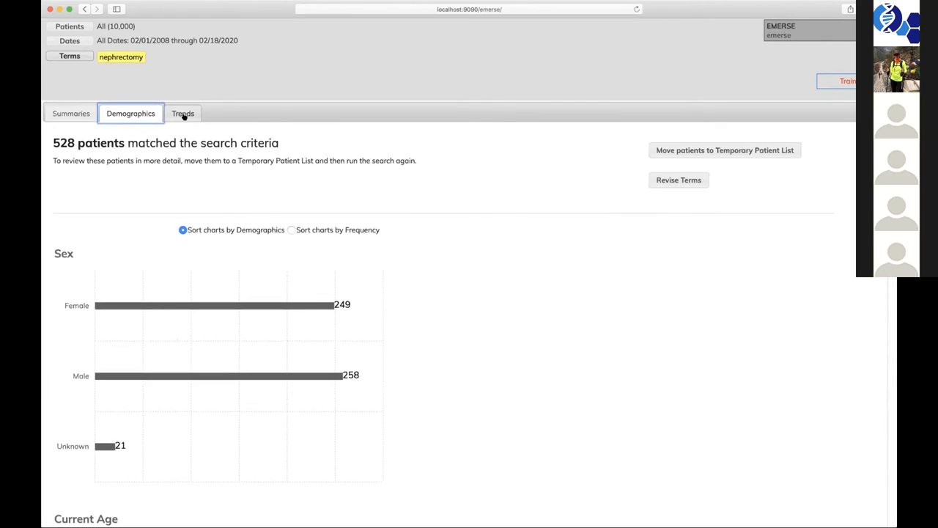
# - Show the Trends view and scroll to the 2009–2019 yearly patient counts
pyautogui.click(183, 113)
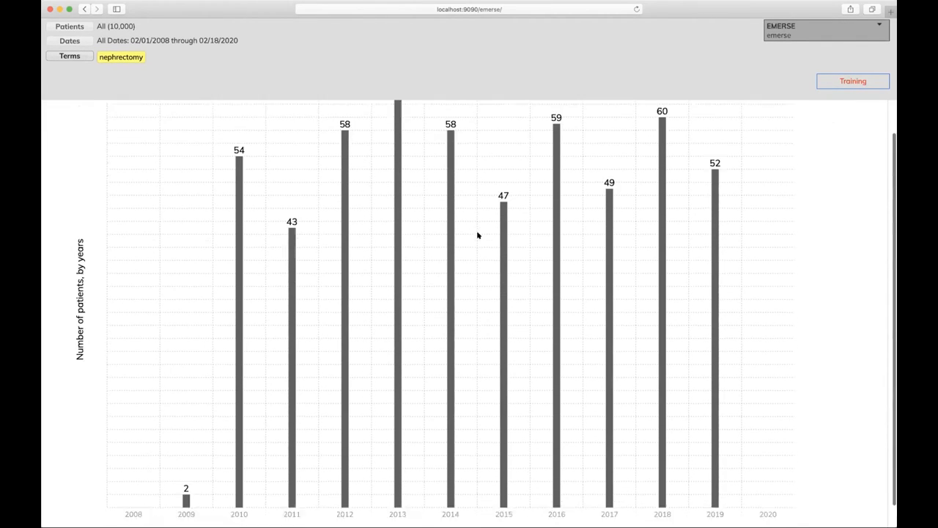
pyautogui.scroll(-3)
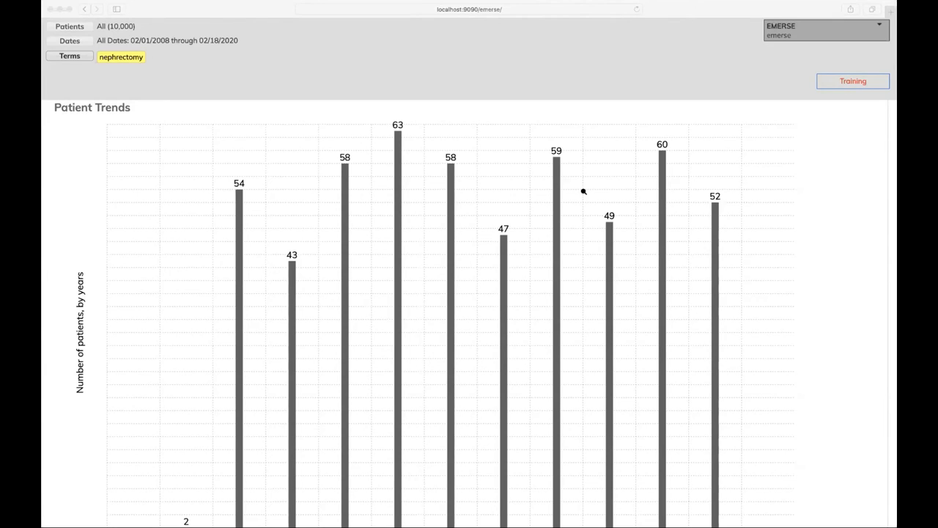
pyautogui.moveTo(353, 343)
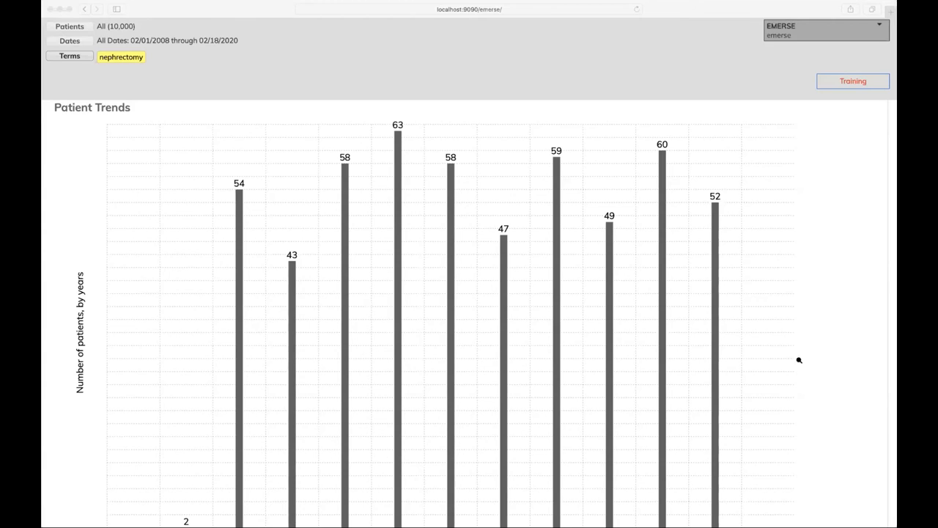
pyautogui.moveTo(760, 268)
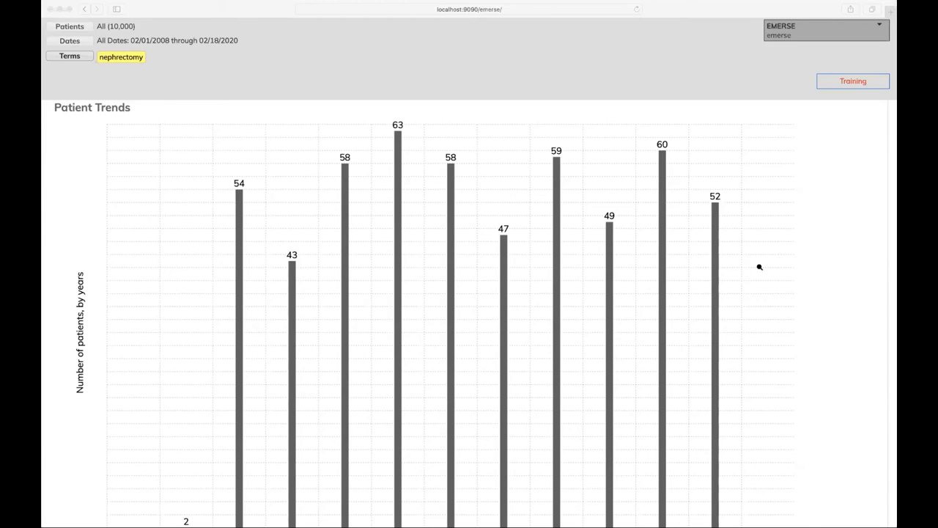
pyautogui.moveTo(655, 99)
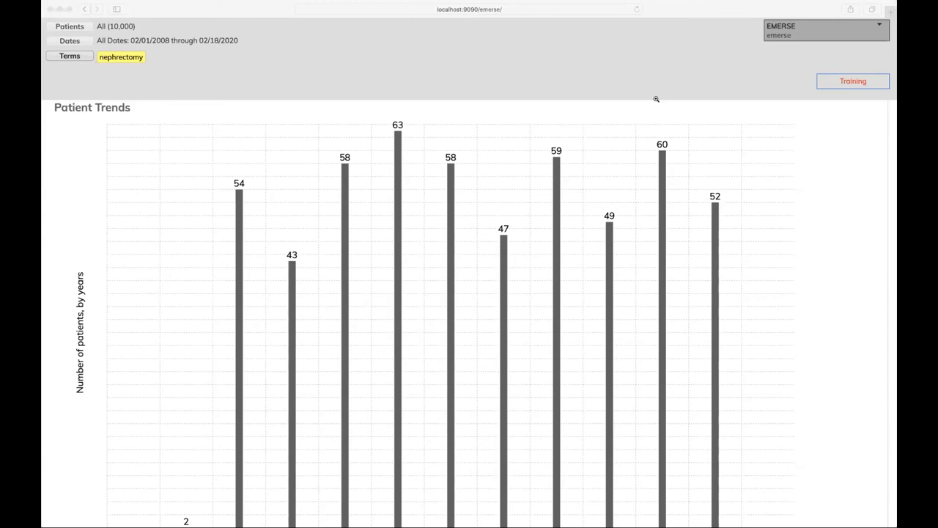
pyautogui.moveTo(691, 182)
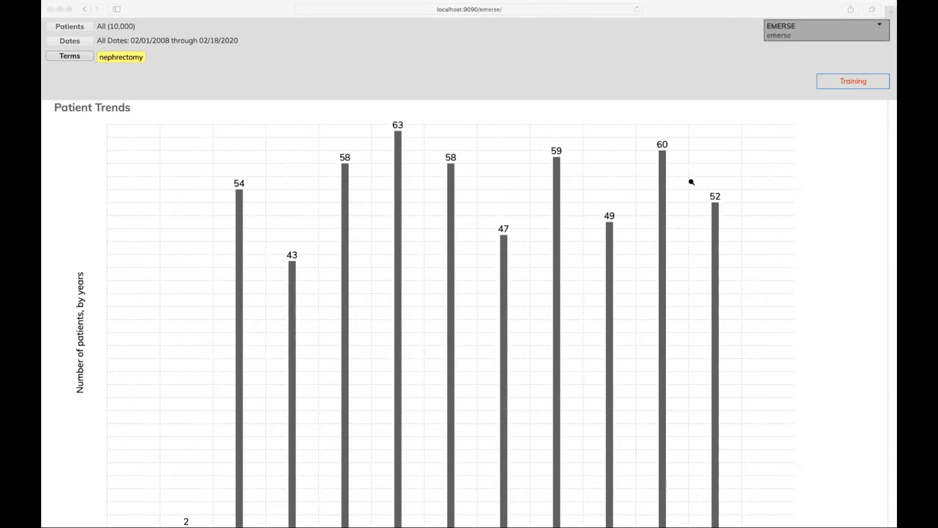
pyautogui.moveTo(683, 73)
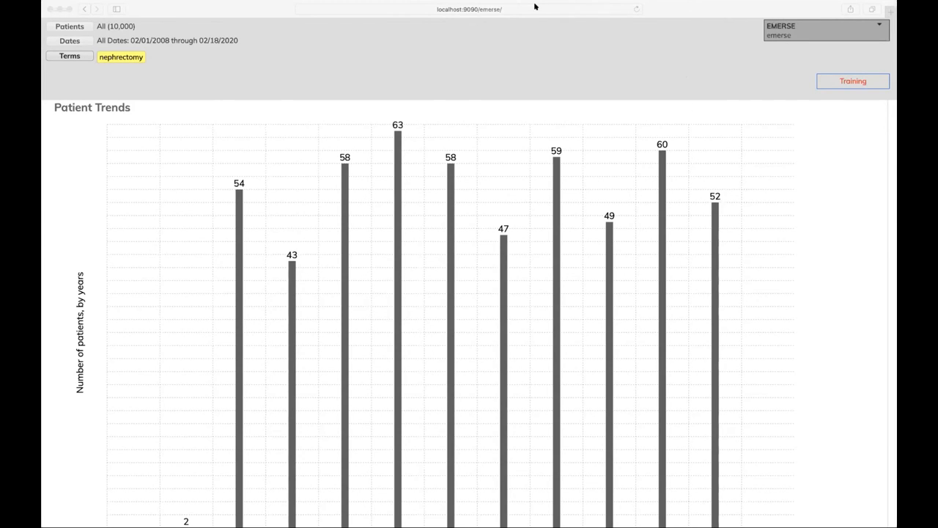
pyautogui.moveTo(645, 125)
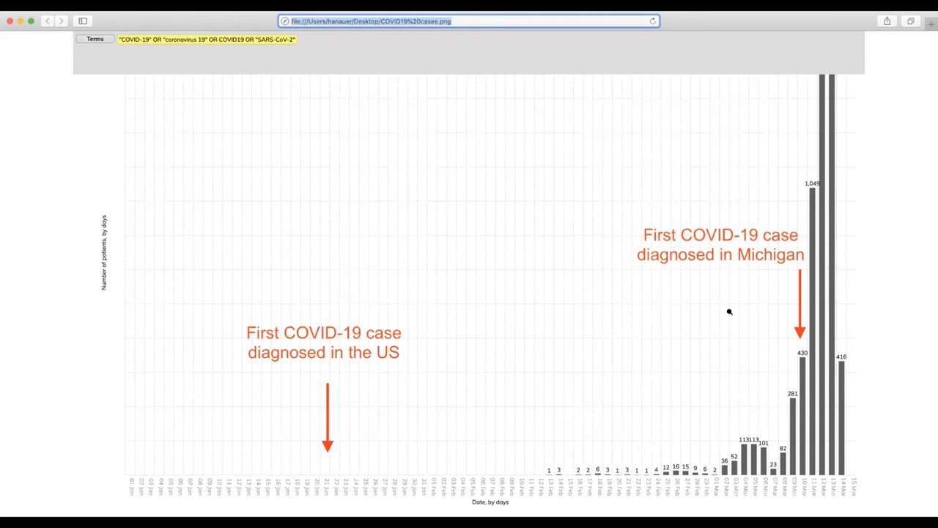
pyautogui.moveTo(644, 35)
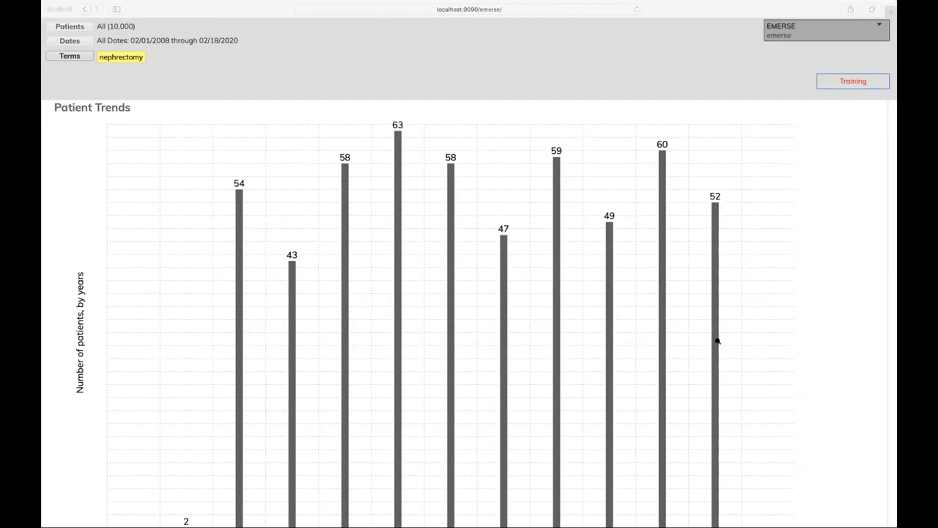
pyautogui.moveTo(237, 15)
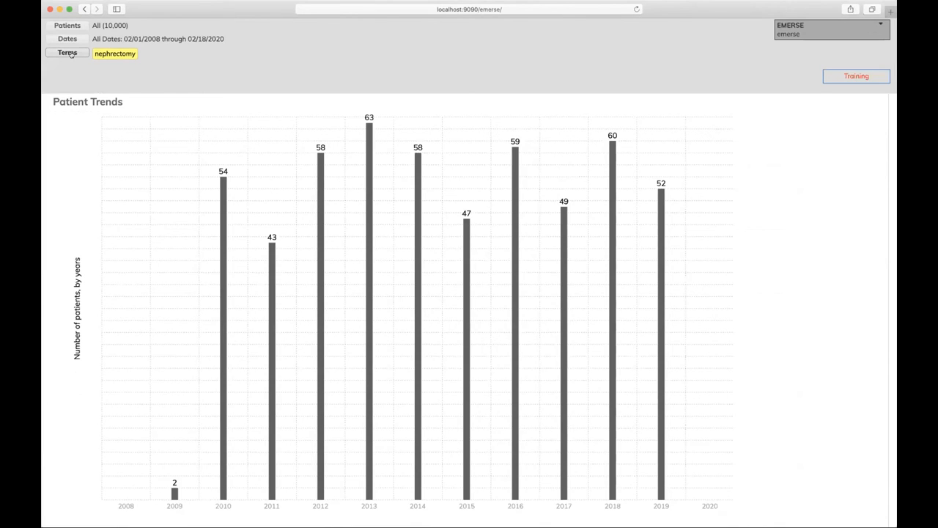
# - Add 'hematuria' after nephrectomy in Quick Terms and rerun Find Patients
pyautogui.click(66, 52)
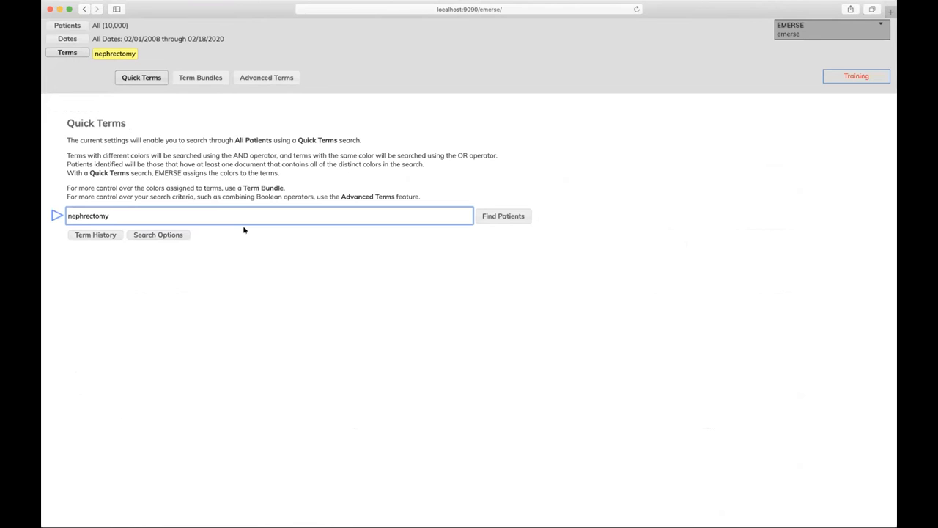
pyautogui.write('hemat')
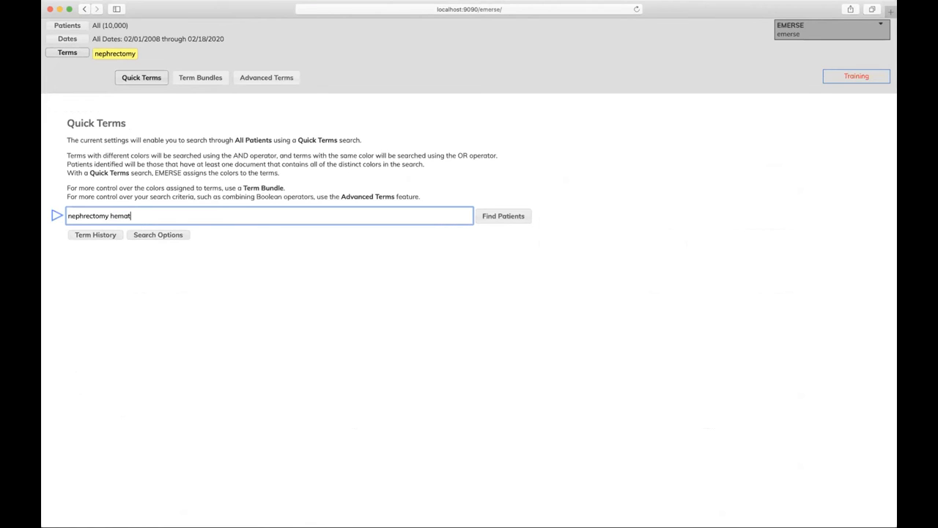
pyautogui.write('uria')
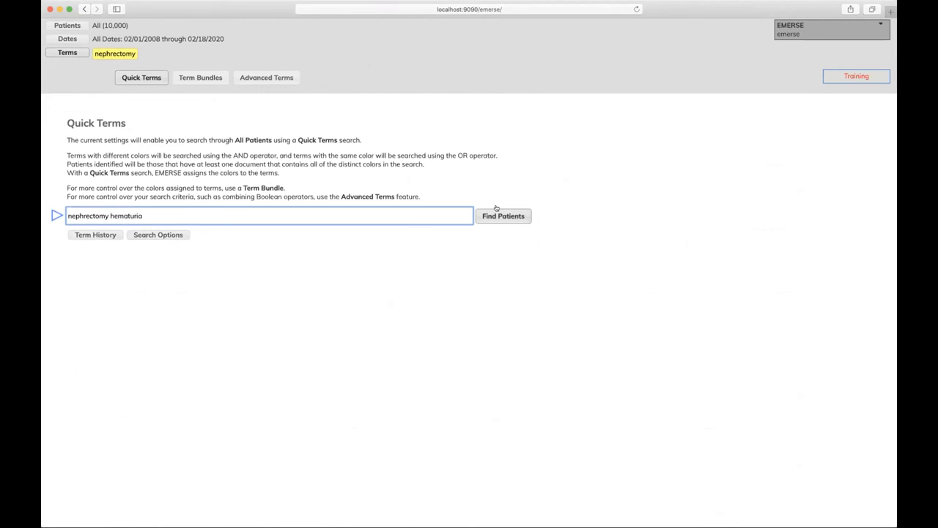
pyautogui.click(503, 215)
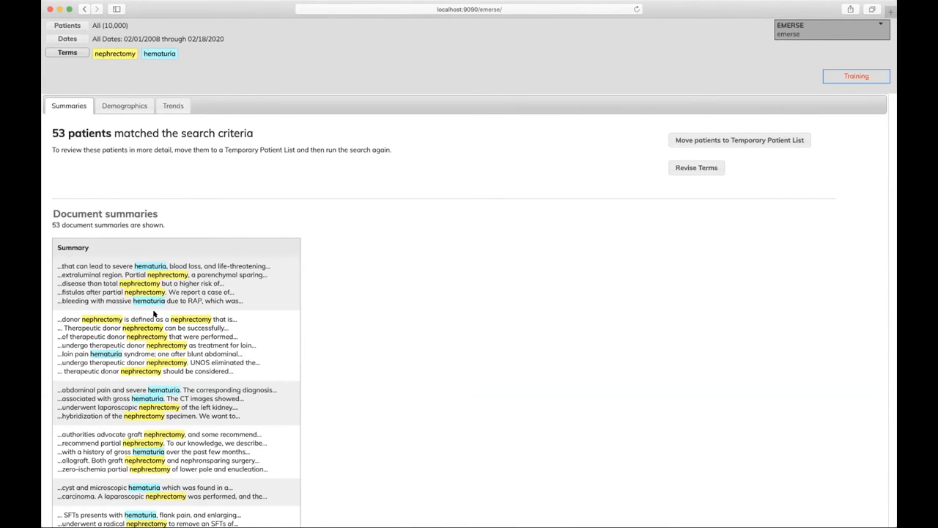
pyautogui.moveTo(697, 167)
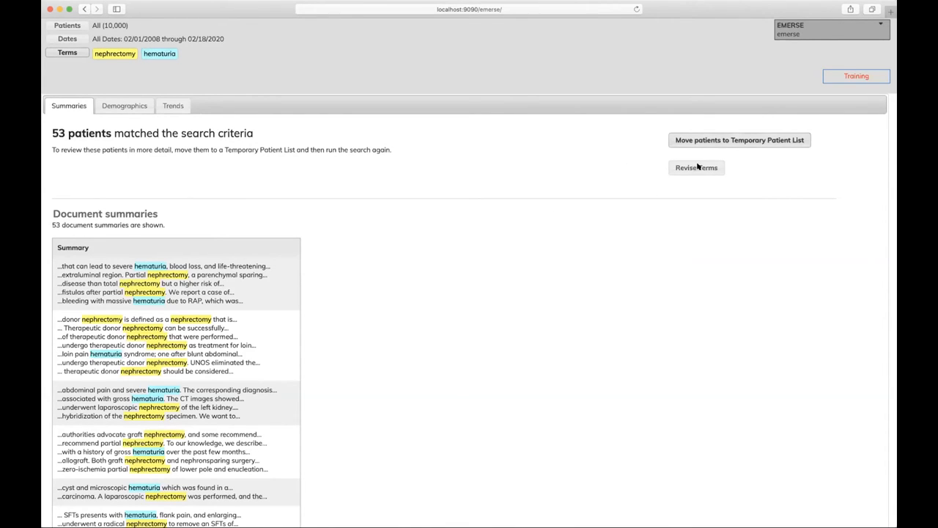
pyautogui.moveTo(717, 140)
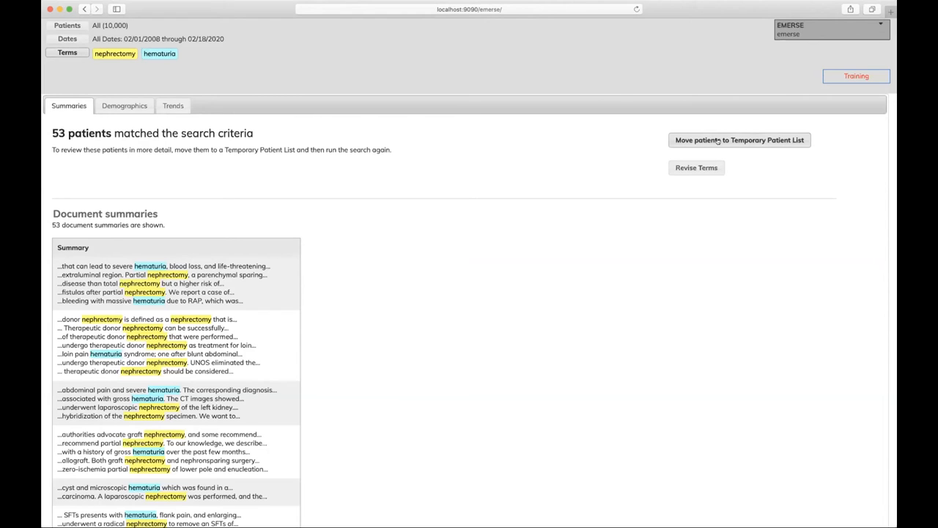
# - Move the 53 patients to a Temporary Patient List and highlight their documents
pyautogui.click(739, 140)
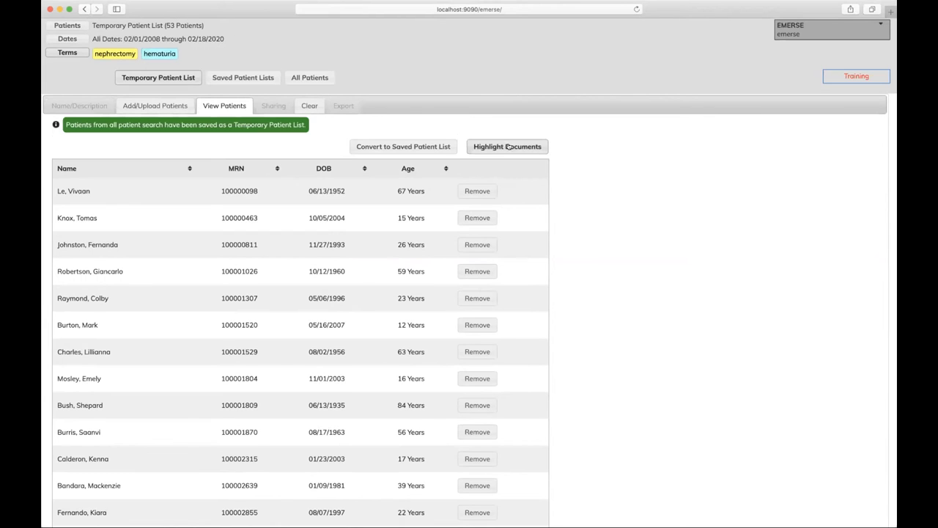
pyautogui.click(507, 146)
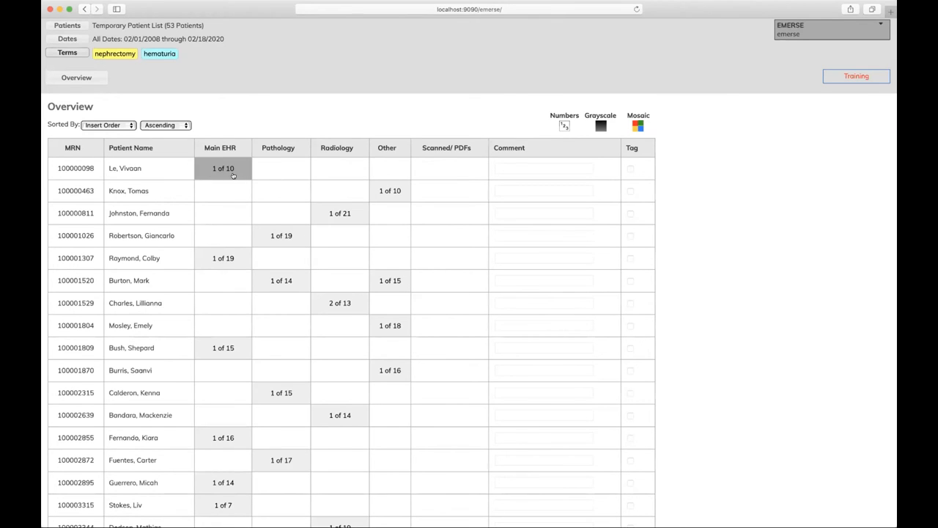
# - Open the first patient's Main EHR note and scroll through the highlighted terms
pyautogui.click(223, 168)
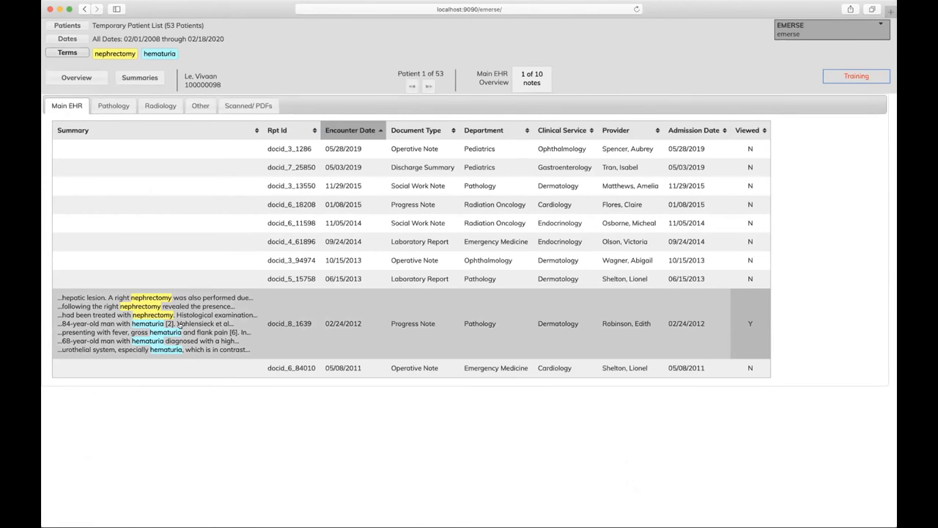
pyautogui.moveTo(196, 215)
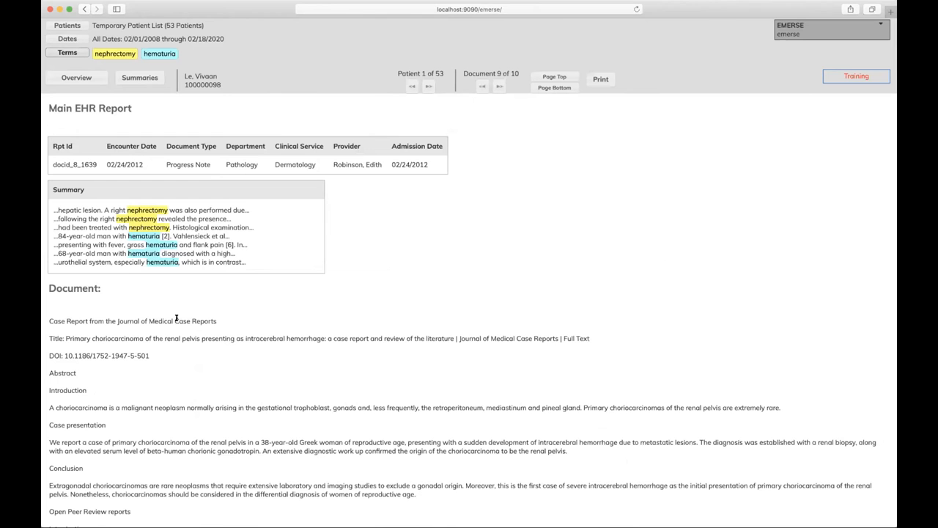
pyautogui.scroll(-3)
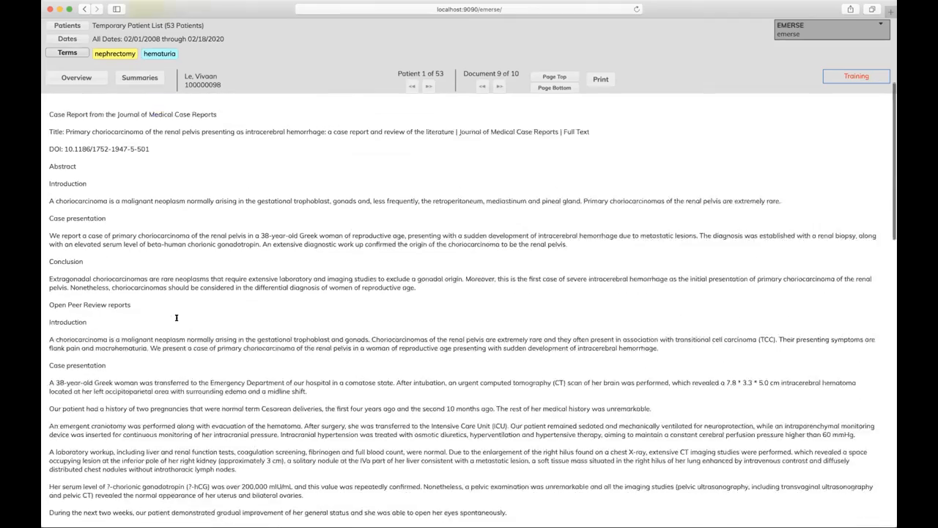
pyautogui.scroll(-3)
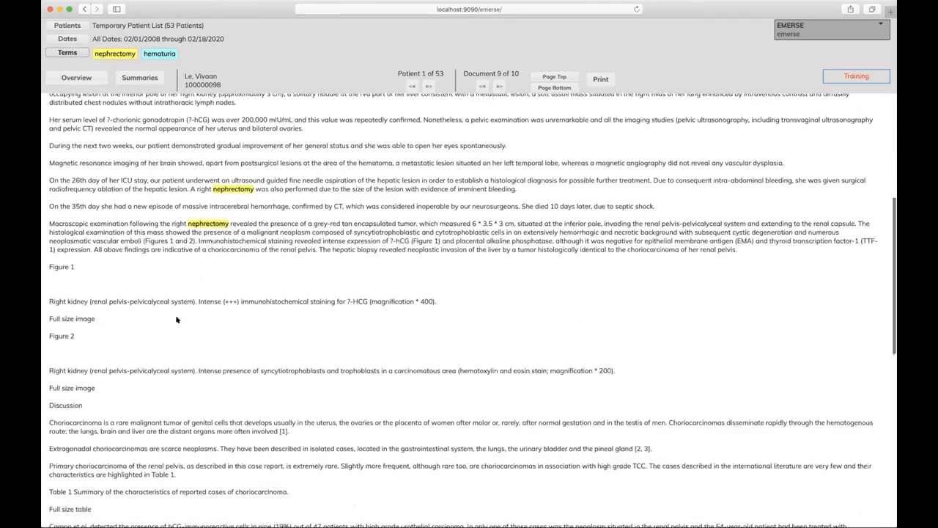
pyautogui.scroll(-3)
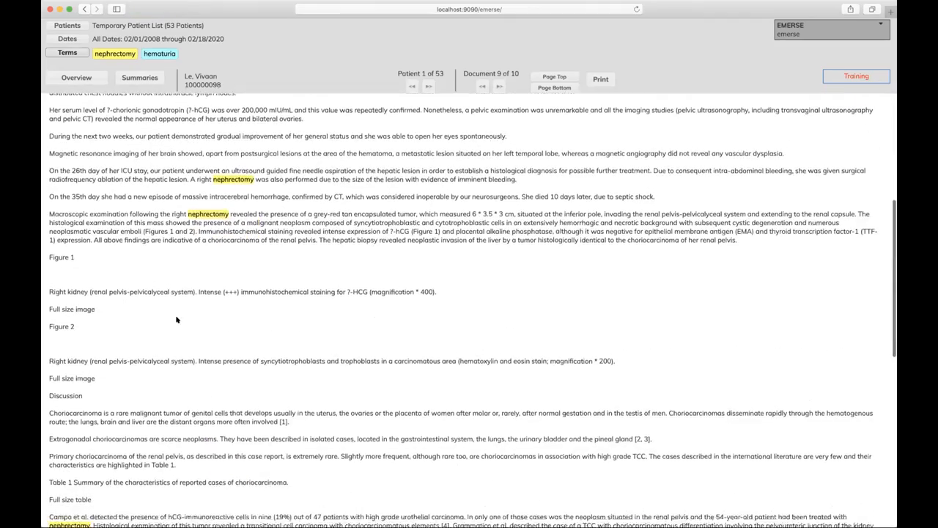
pyautogui.scroll(-3)
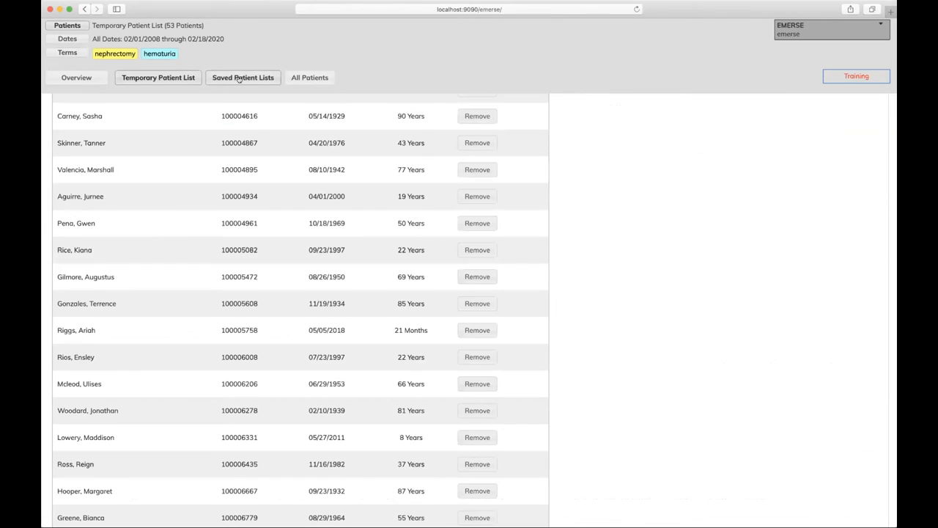
# - Open Saved Patient Lists and select the 16-patient Demo List
pyautogui.click(242, 77)
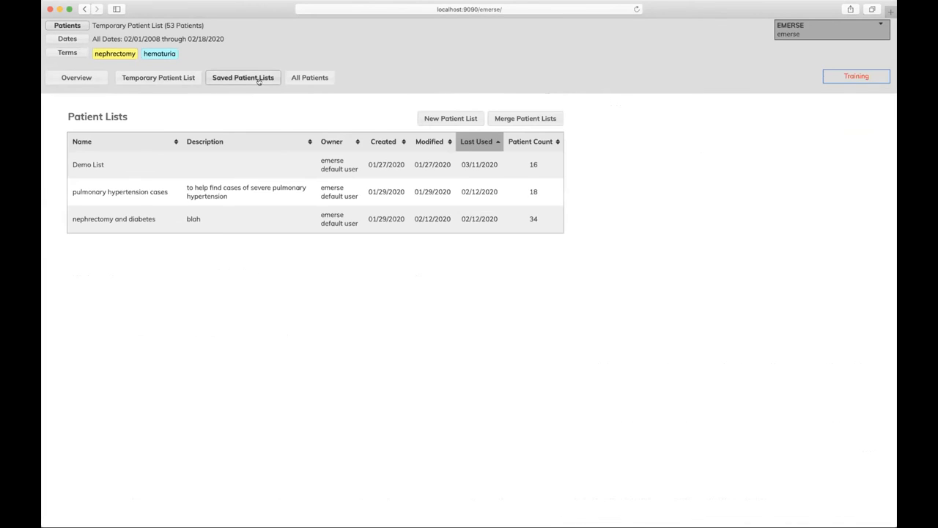
pyautogui.moveTo(234, 163)
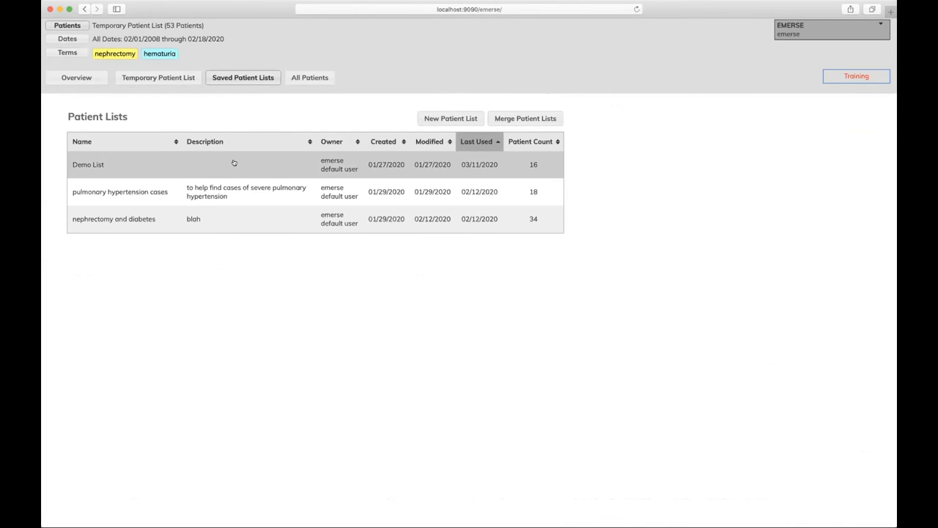
pyautogui.click(88, 164)
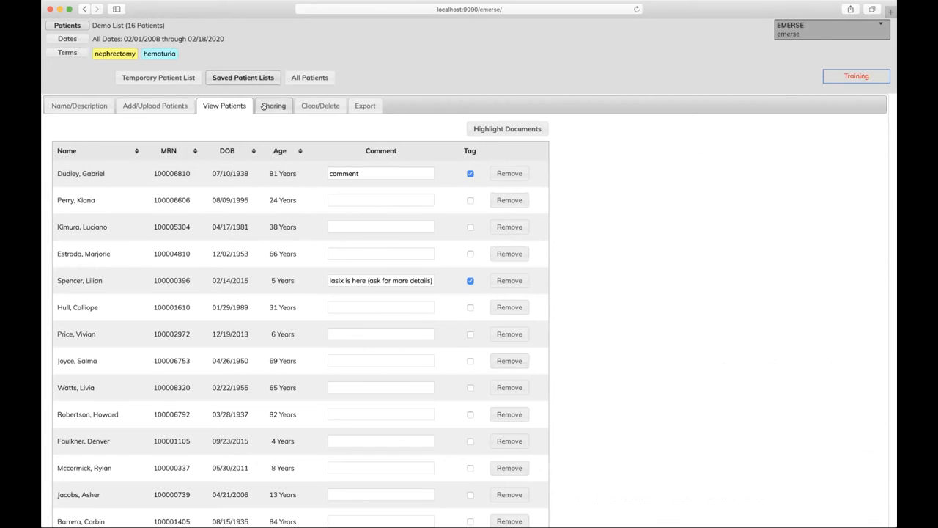
pyautogui.click(274, 104)
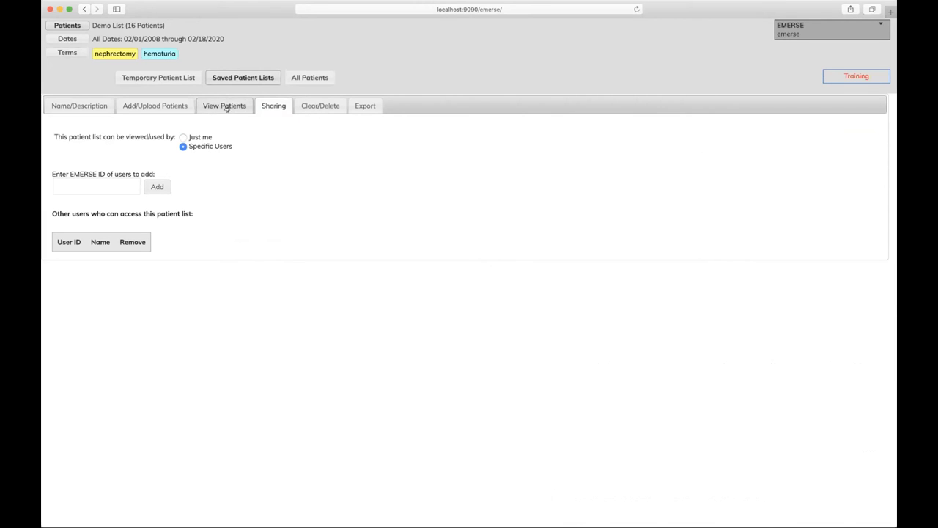
pyautogui.click(225, 105)
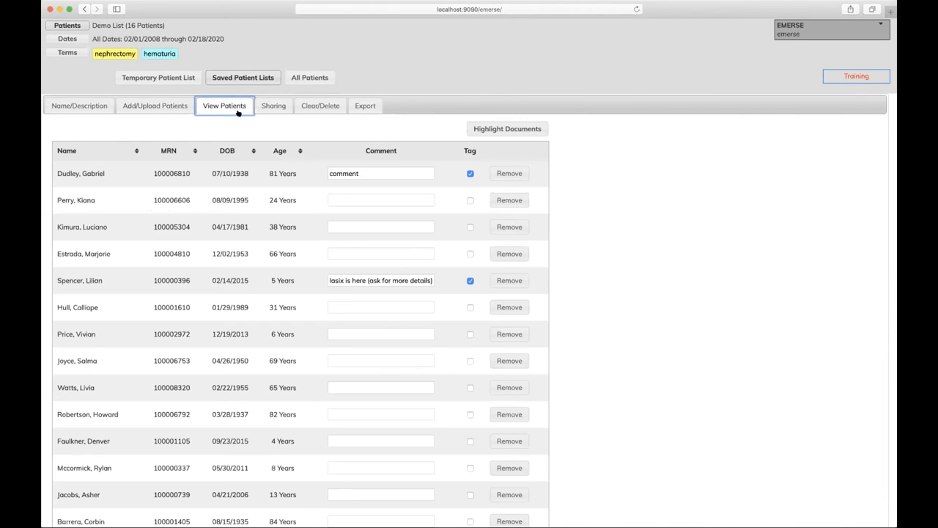
# - Select a patient's field on the Demo List View Patients tab to annotate
pyautogui.click(380, 173)
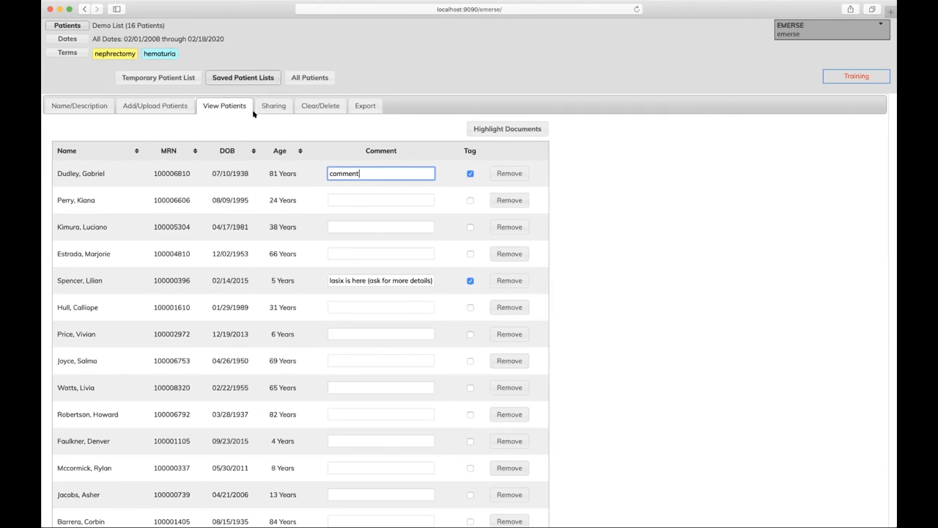
pyautogui.moveTo(158, 77)
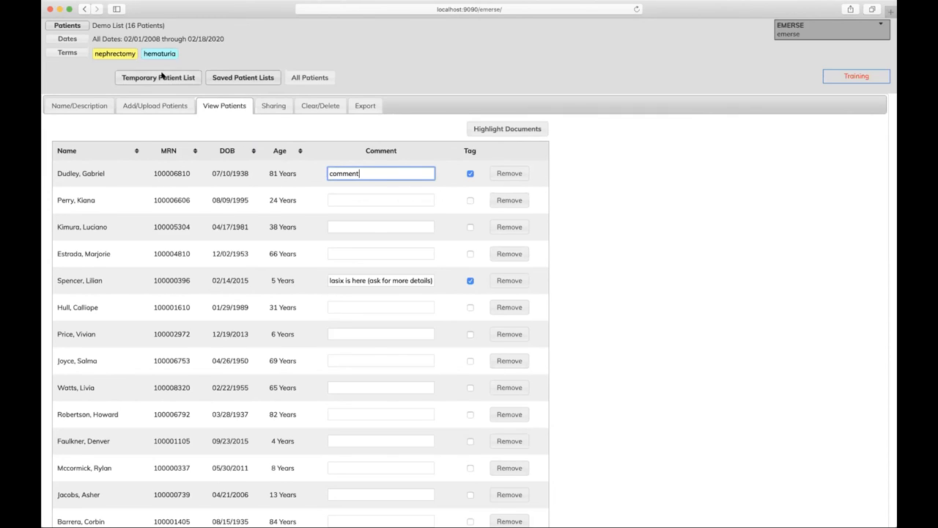
# - Highlight 'shingles' across the Demo List and open a patient's matching pathology document
pyautogui.click(66, 52)
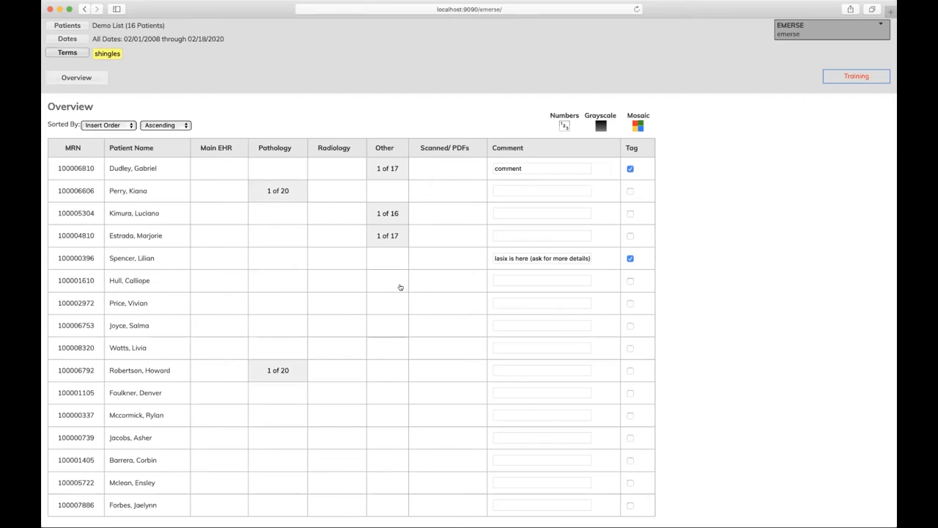
pyautogui.click(278, 370)
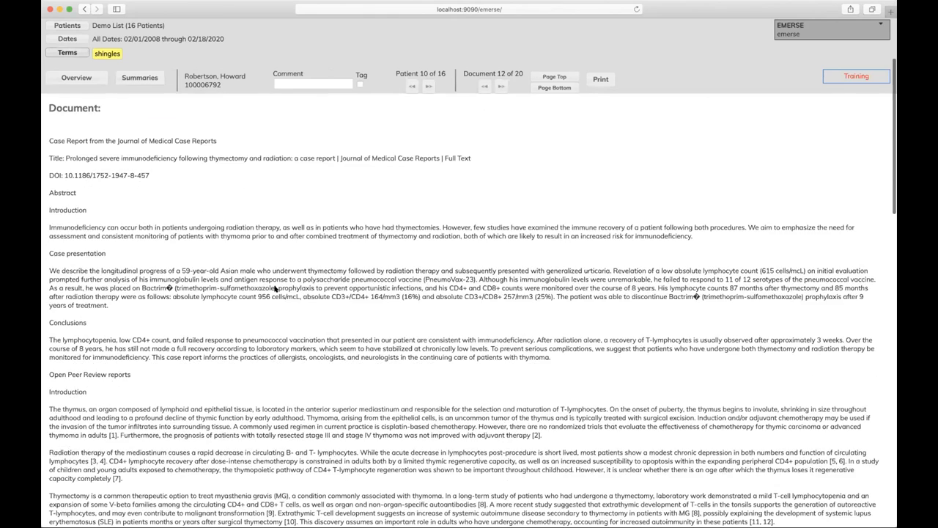
pyautogui.scroll(-3)
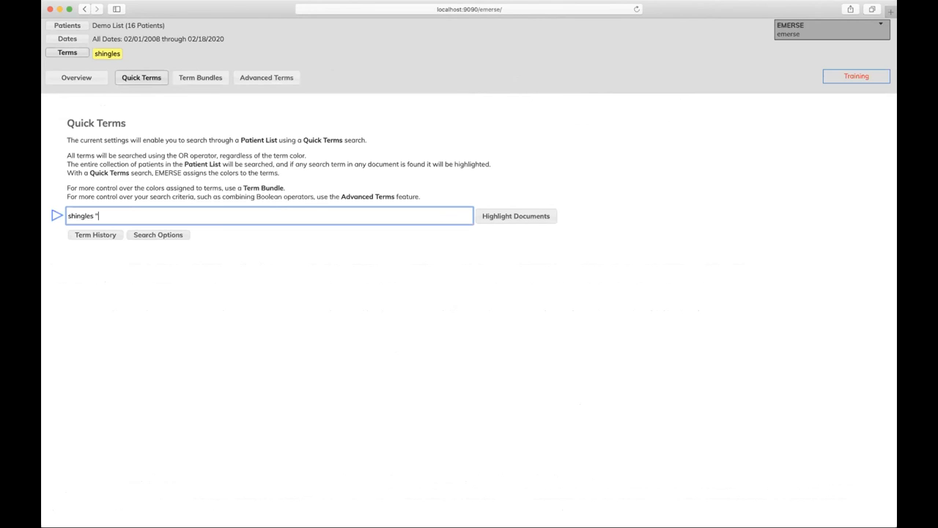
# - Add reflux, mitral valve prolapse, bowel obstruction, cancer, hepatitis and lymphocytes after shingles, then highlight documents
pyautogui.write('reflux "mitral valve prolapse" seizures lasix')
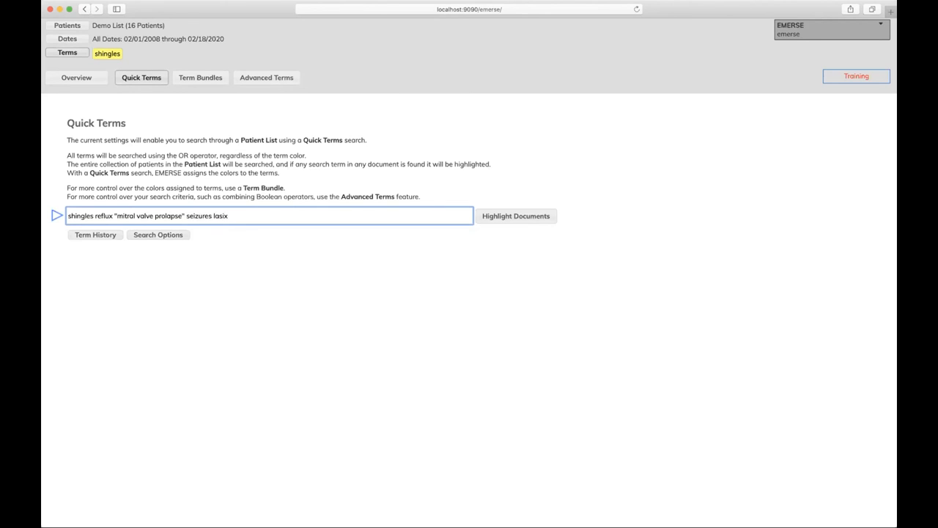
pyautogui.write('"bowel obstruction')
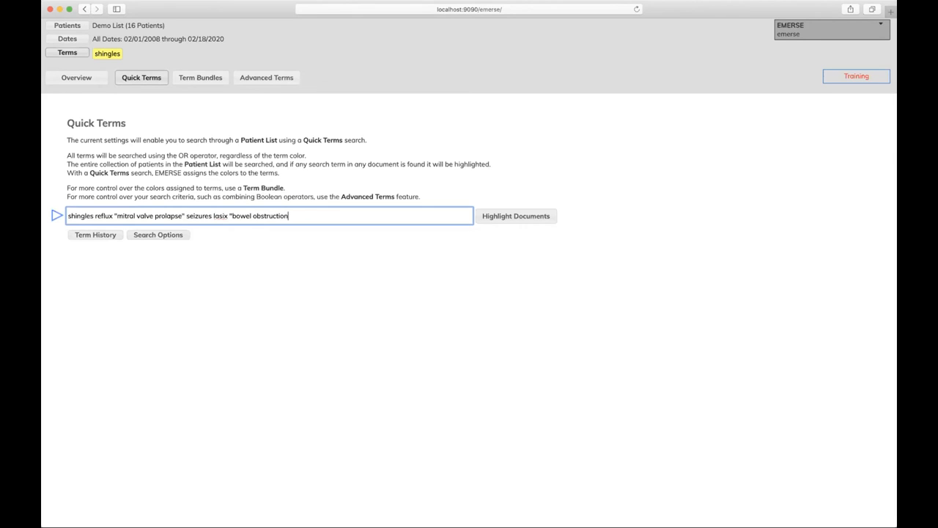
pyautogui.write('cancer')
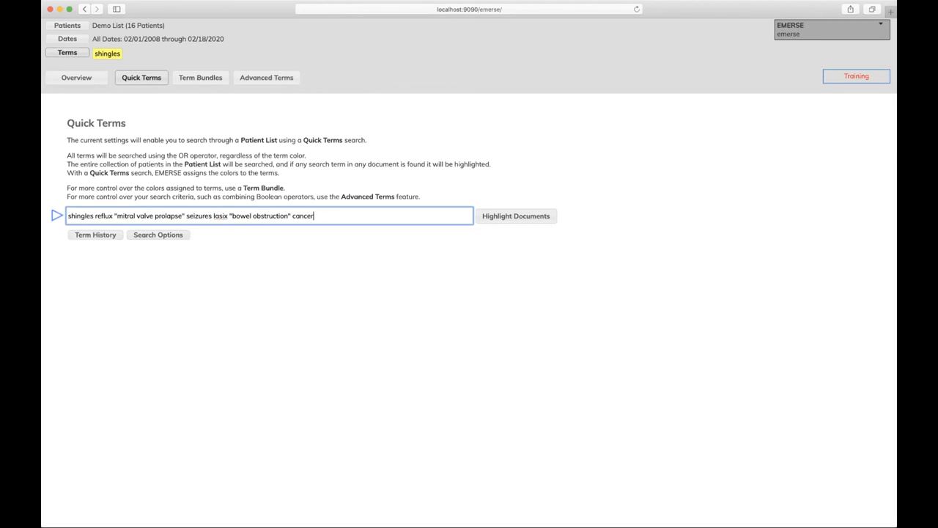
pyautogui.write('hepatitis ly')
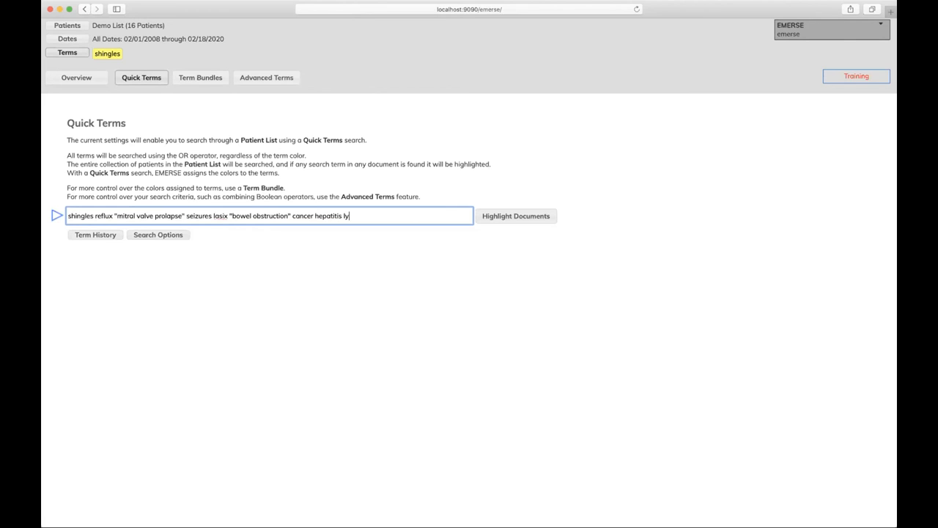
pyautogui.write('mphocut')
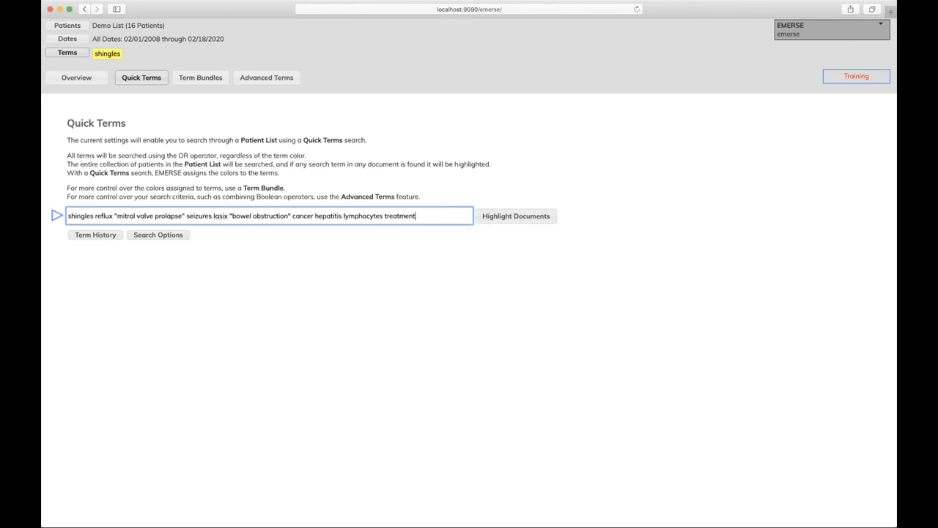
pyautogui.moveTo(359, 215)
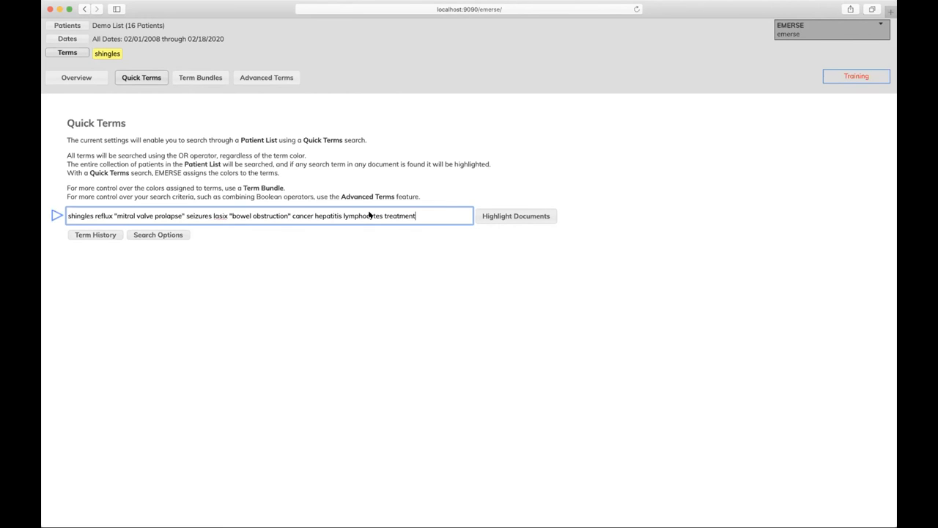
pyautogui.click(515, 215)
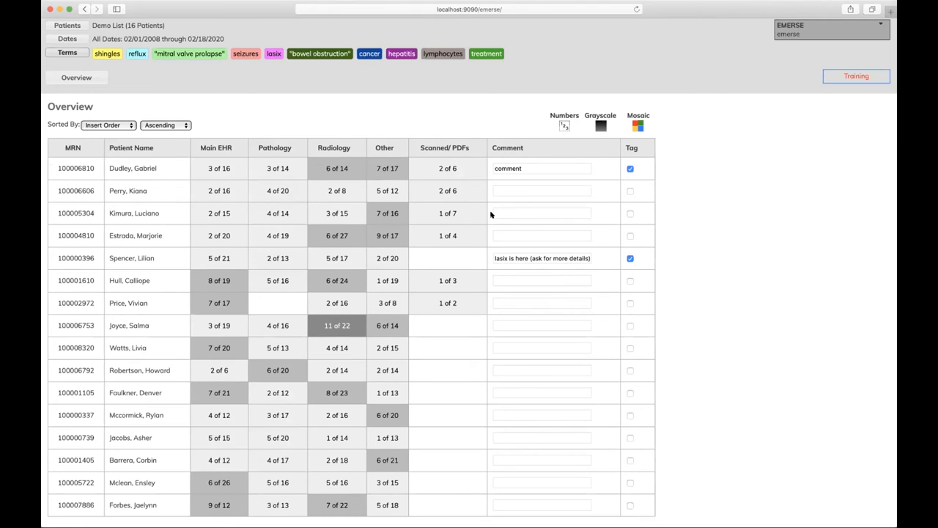
# - Switch the overview to coloured mosaic squares, check a Main EHR cell, and scroll the patient overview
pyautogui.click(541, 190)
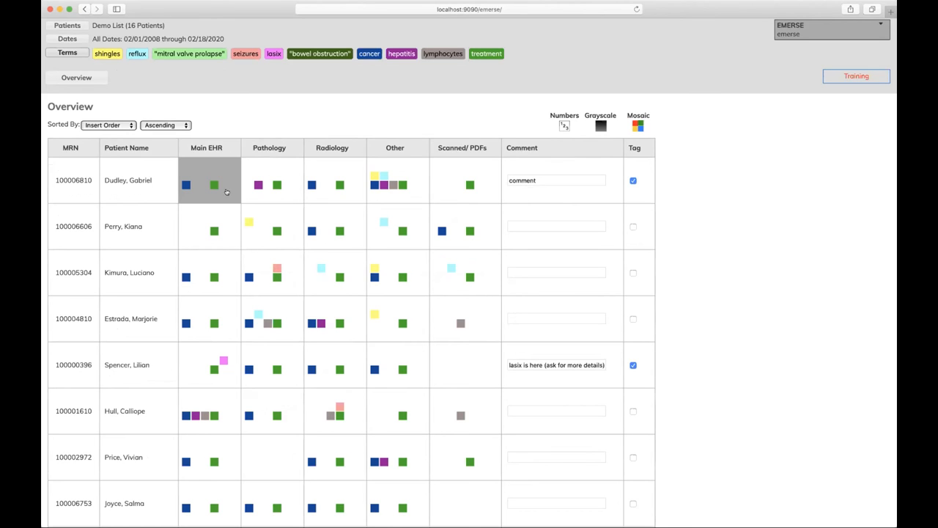
pyautogui.click(212, 181)
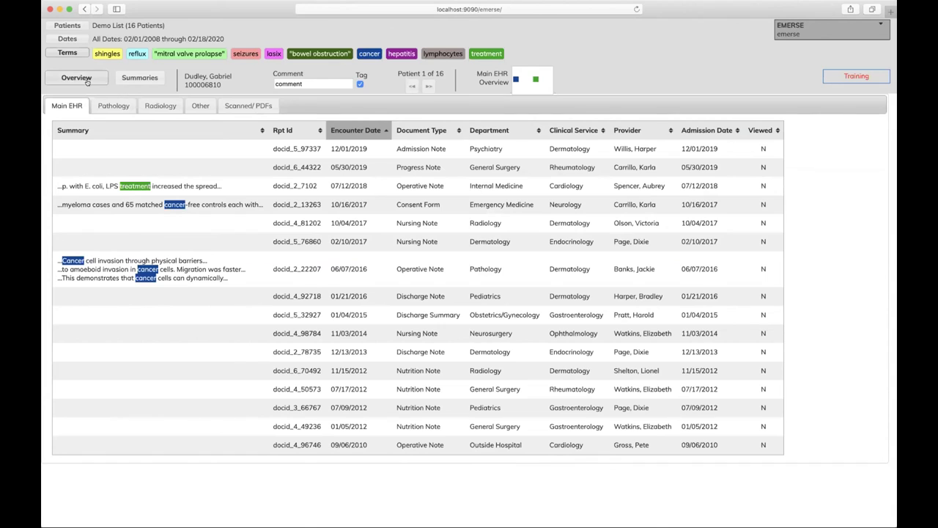
pyautogui.click(77, 77)
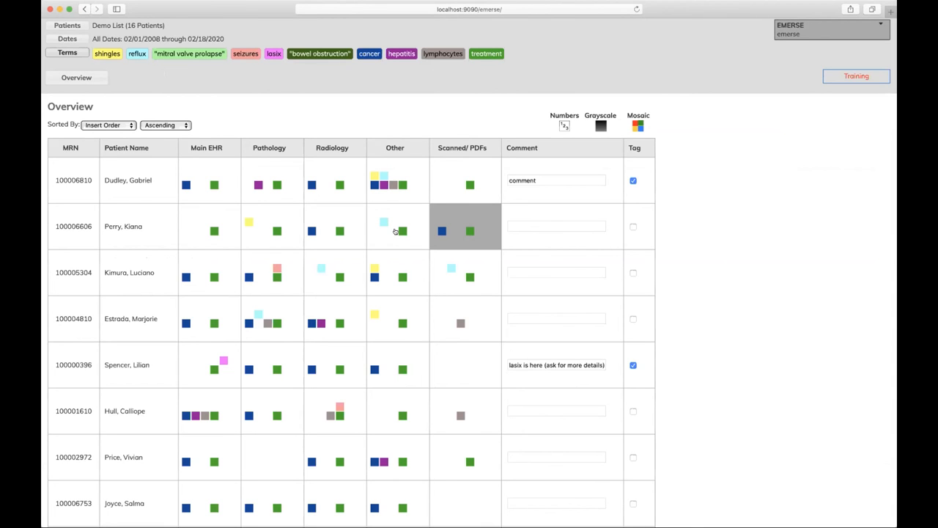
pyautogui.moveTo(439, 246)
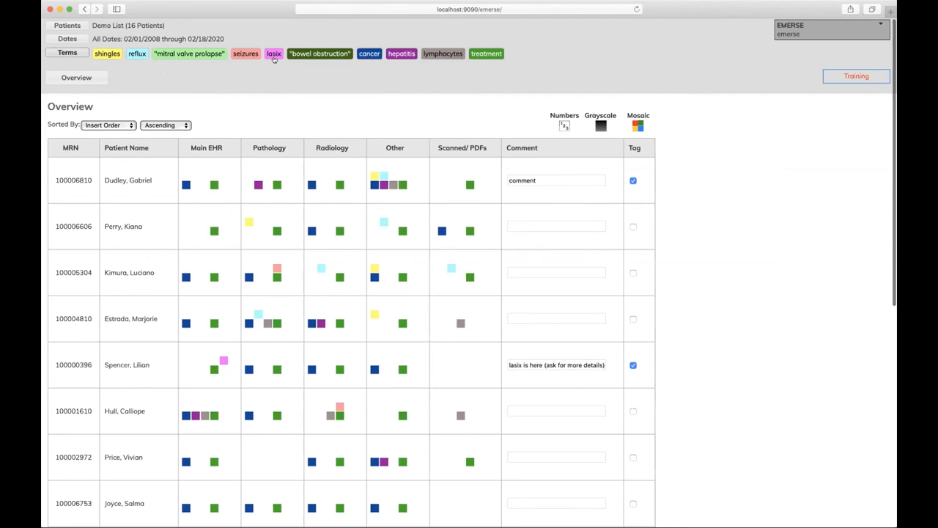
pyautogui.scroll(-3)
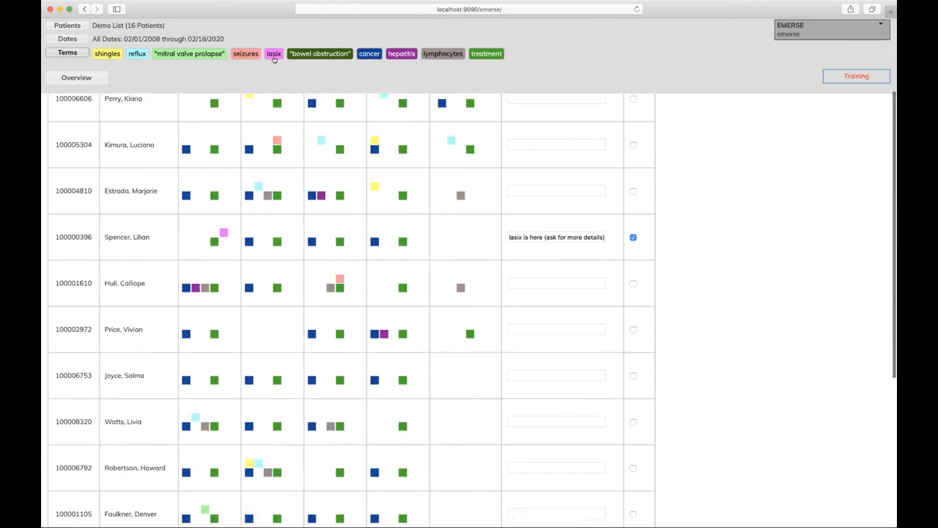
pyautogui.scroll(-3)
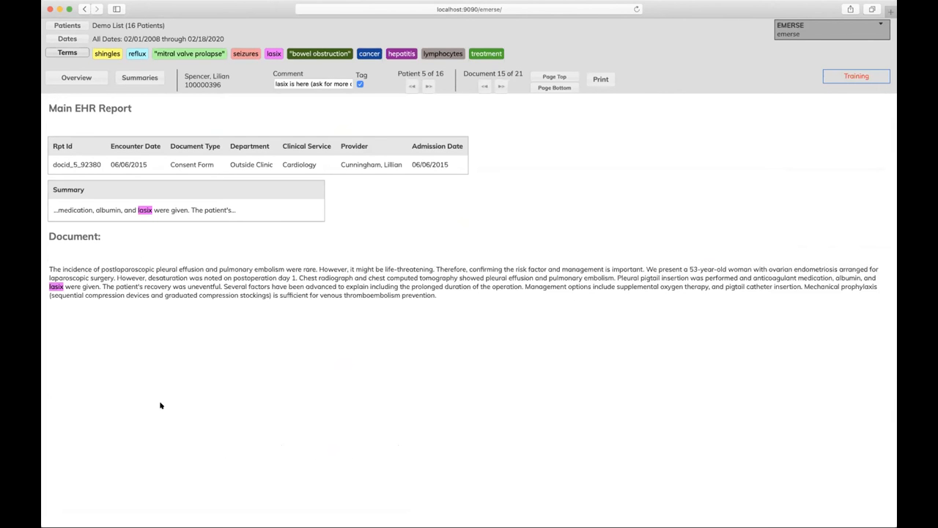
pyautogui.moveTo(99, 210)
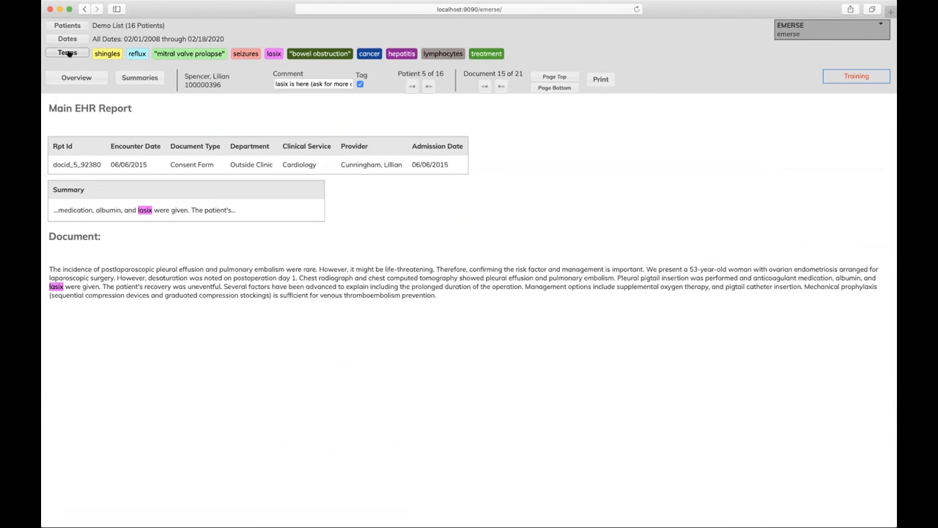
# - Return to Quick Terms and show the search-syntax help for the term field
pyautogui.click(58, 53)
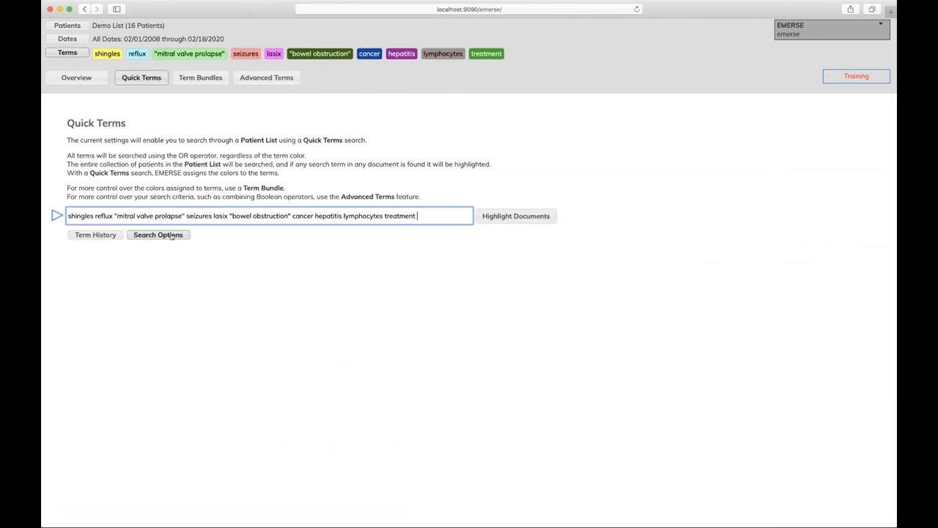
pyautogui.click(158, 235)
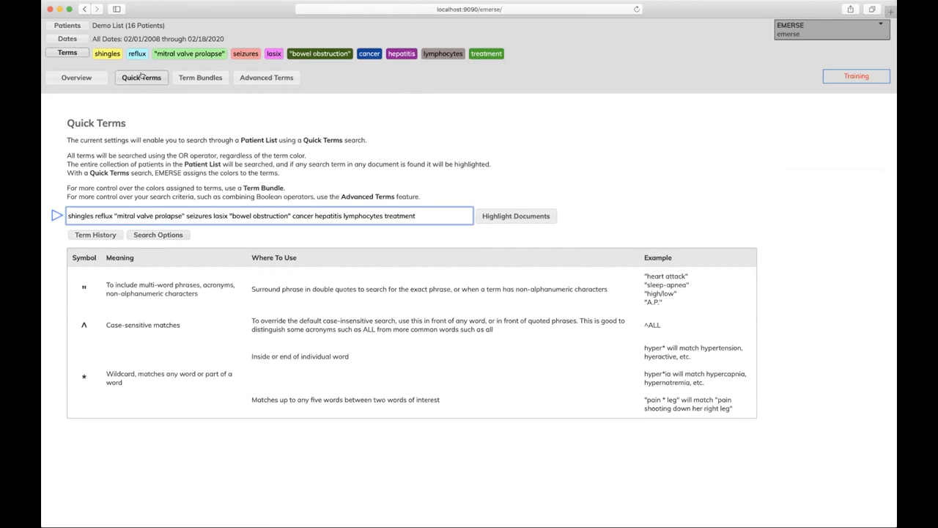
pyautogui.moveTo(307, 120)
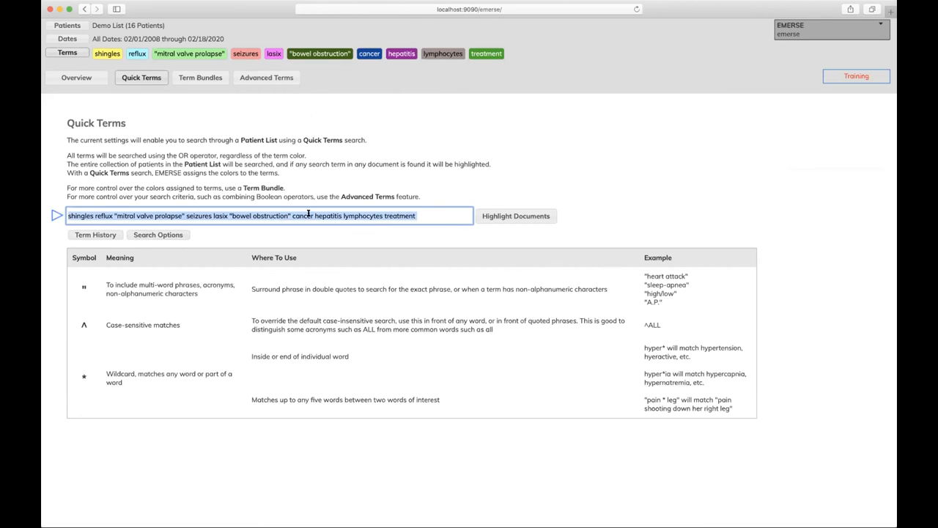
# - Highlight documents for "liver cancer" and open that term's Manage Terms page
pyautogui.write('liver cancer"')
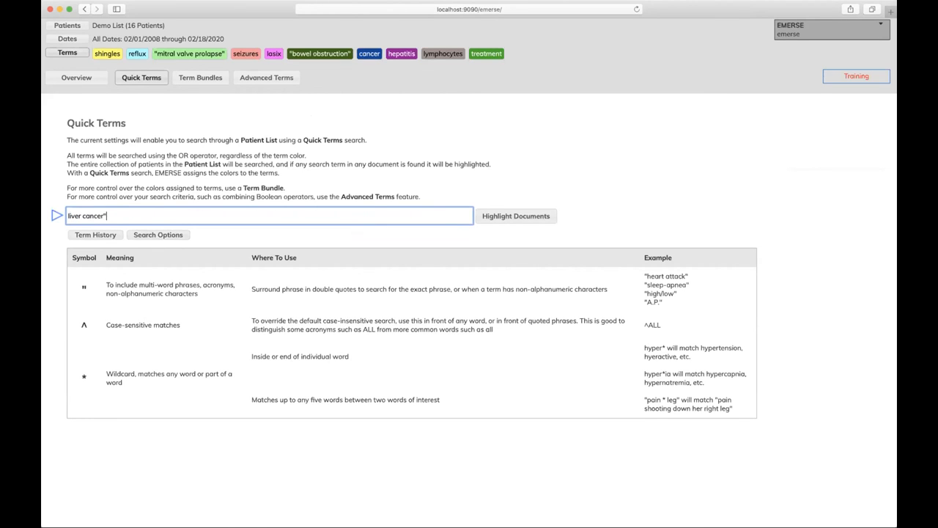
pyautogui.click(515, 216)
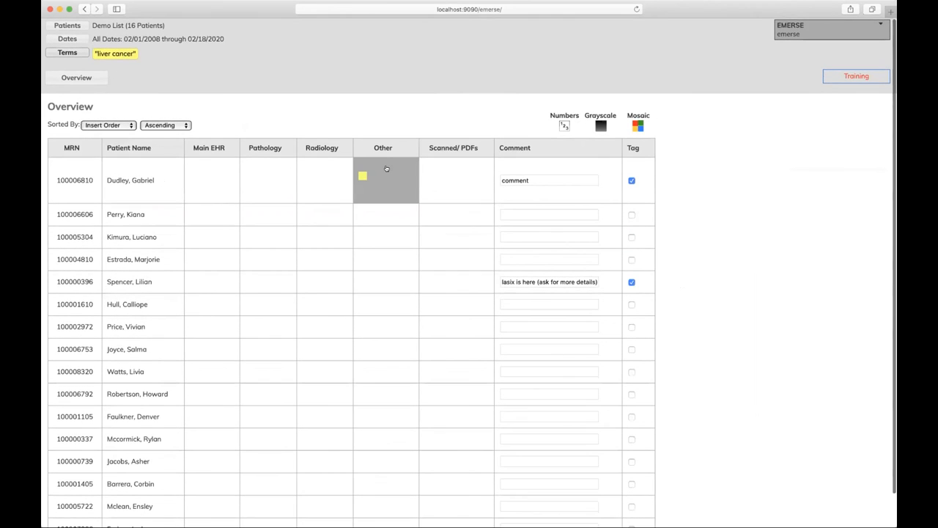
pyautogui.moveTo(378, 176)
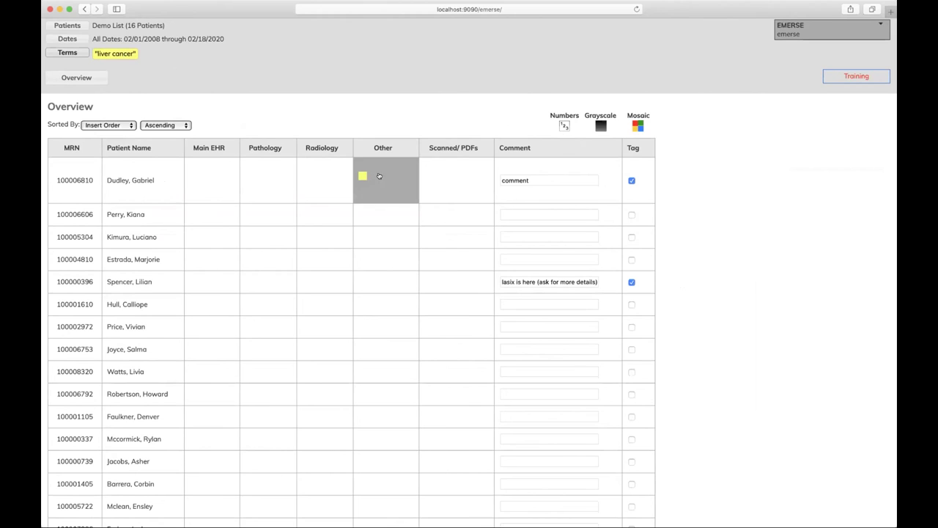
pyautogui.click(66, 52)
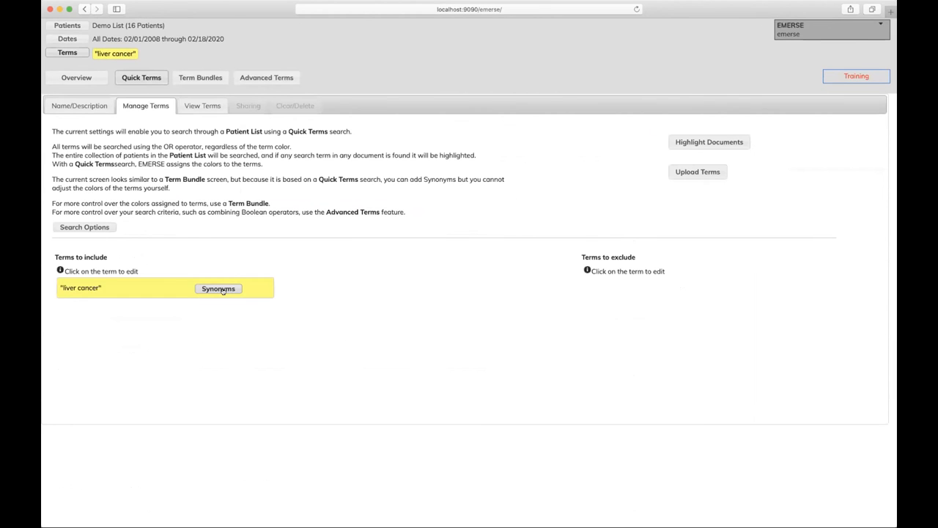
# - Highlight all suggested liver cancer synonyms, un-highlight 'cancer', and add the rest to the search
pyautogui.click(218, 288)
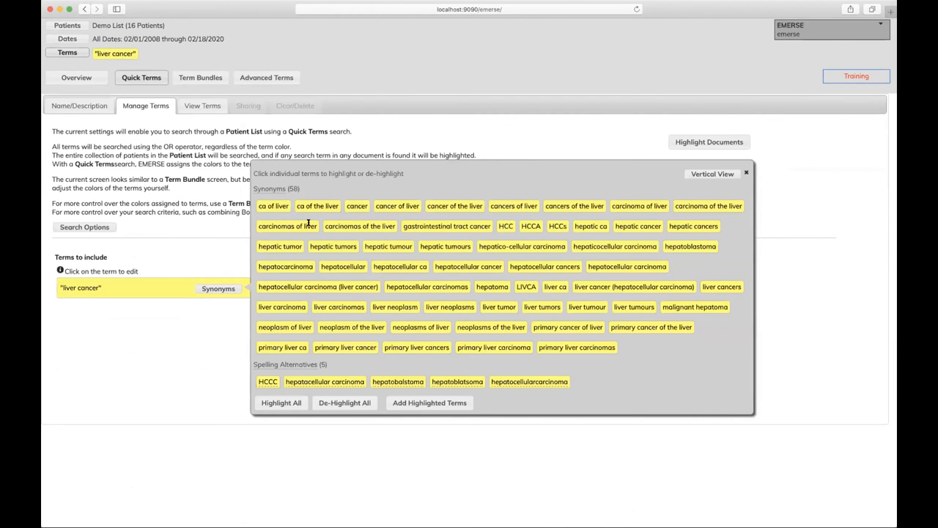
pyautogui.click(344, 403)
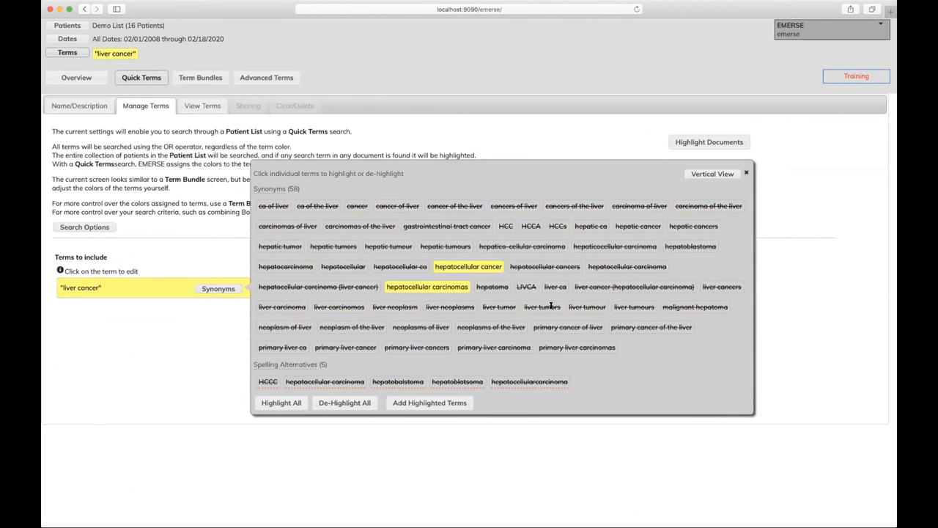
pyautogui.click(284, 327)
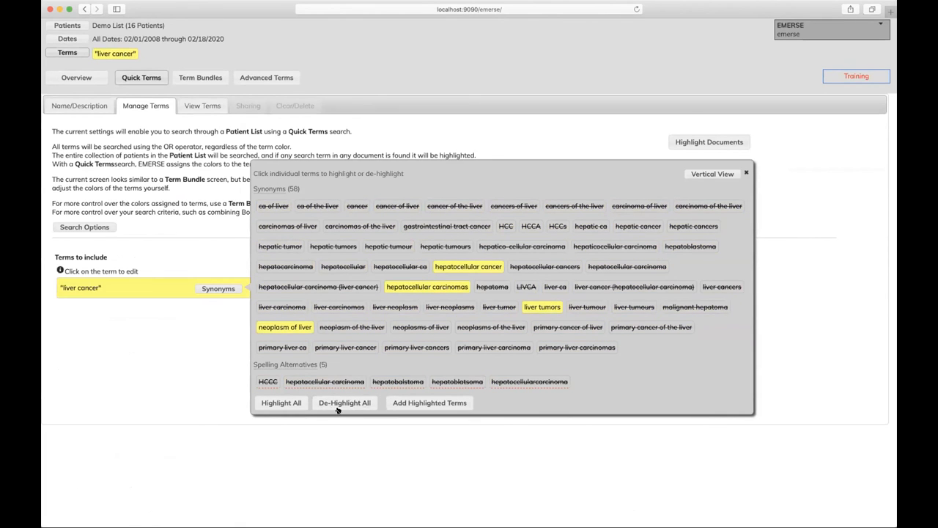
pyautogui.click(280, 402)
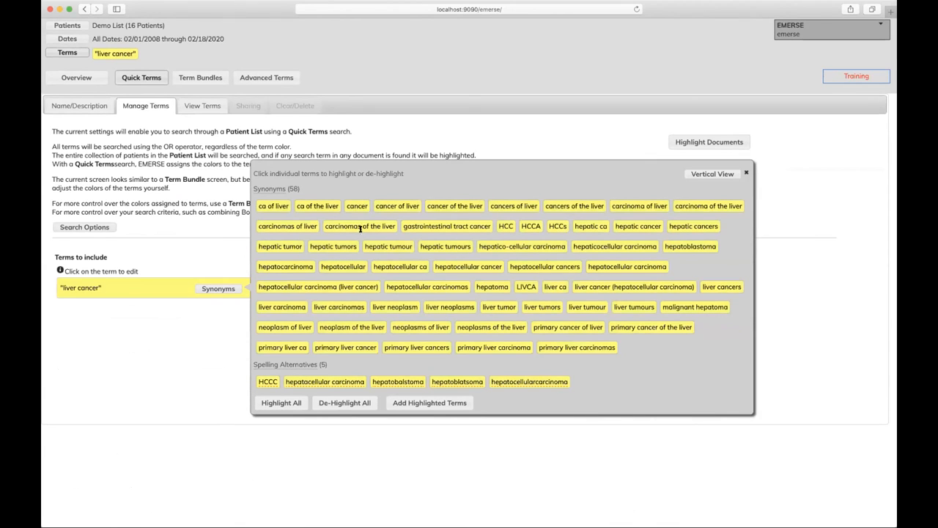
pyautogui.click(356, 206)
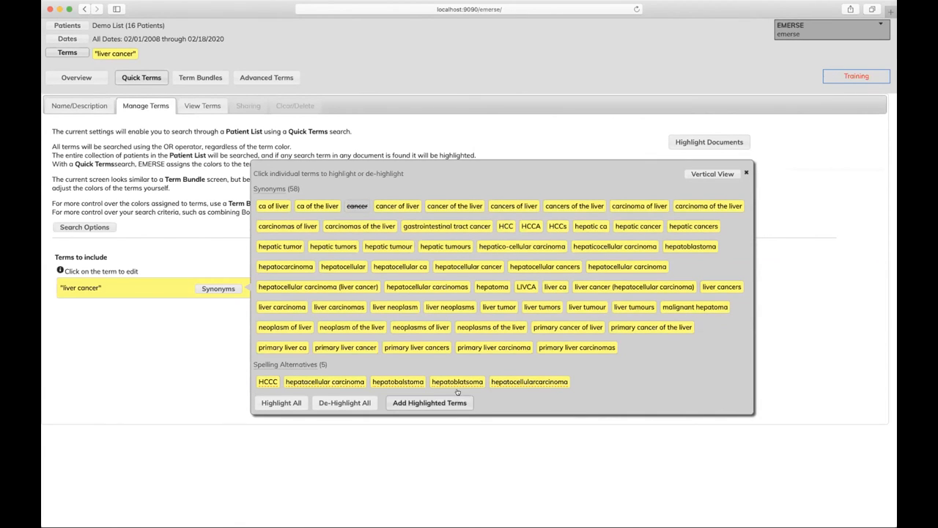
pyautogui.click(430, 402)
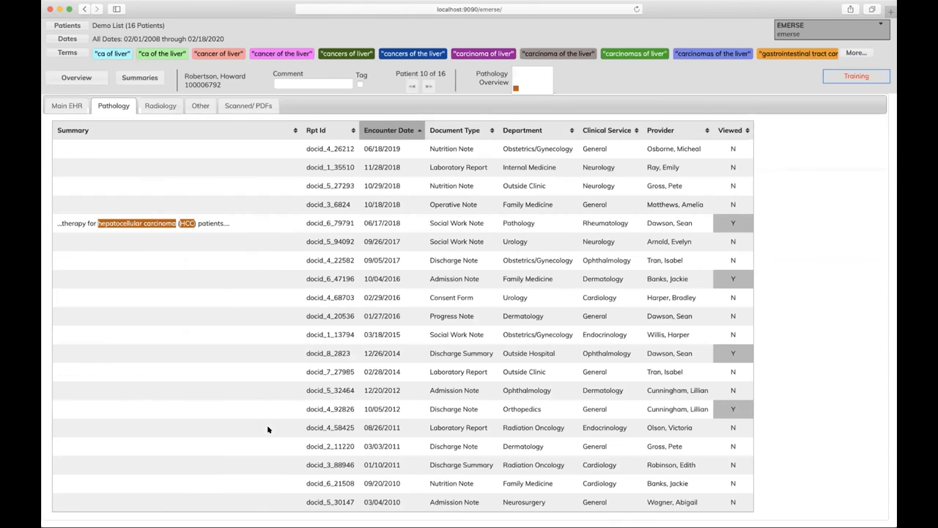
pyautogui.moveTo(231, 232)
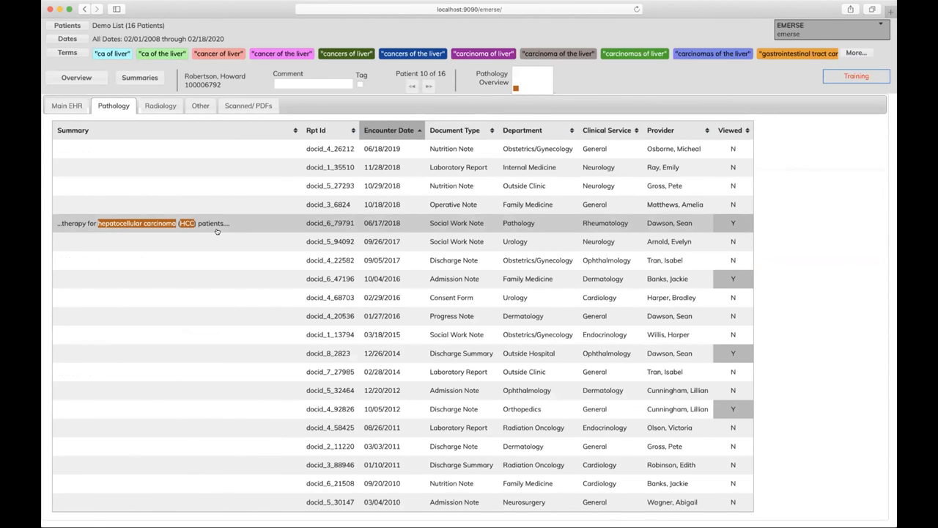
pyautogui.moveTo(213, 223)
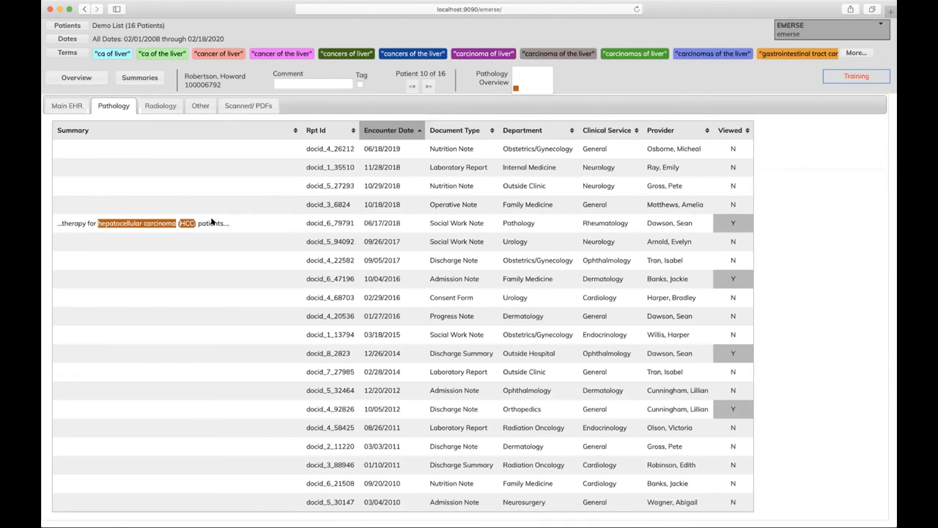
pyautogui.moveTo(144, 116)
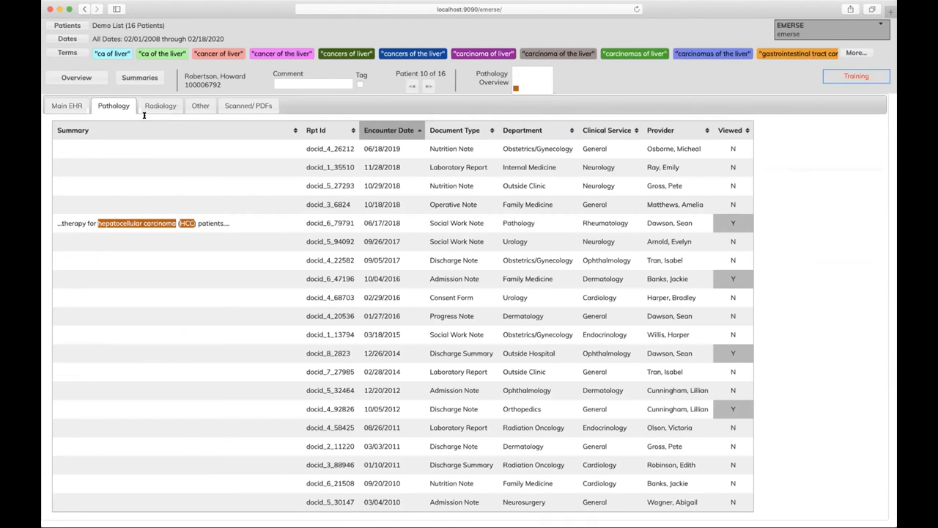
# - Go back to Quick Terms and begin typing a new search term
pyautogui.click(67, 52)
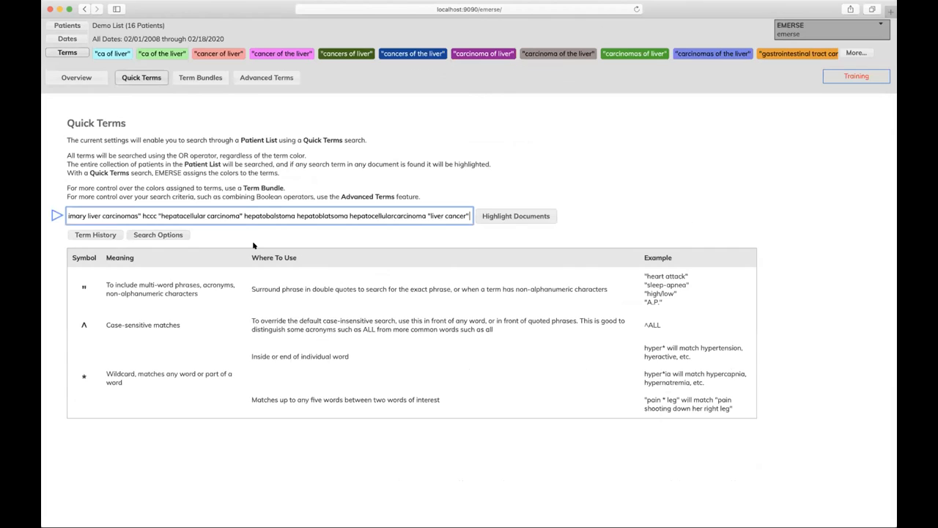
pyautogui.write('vp')
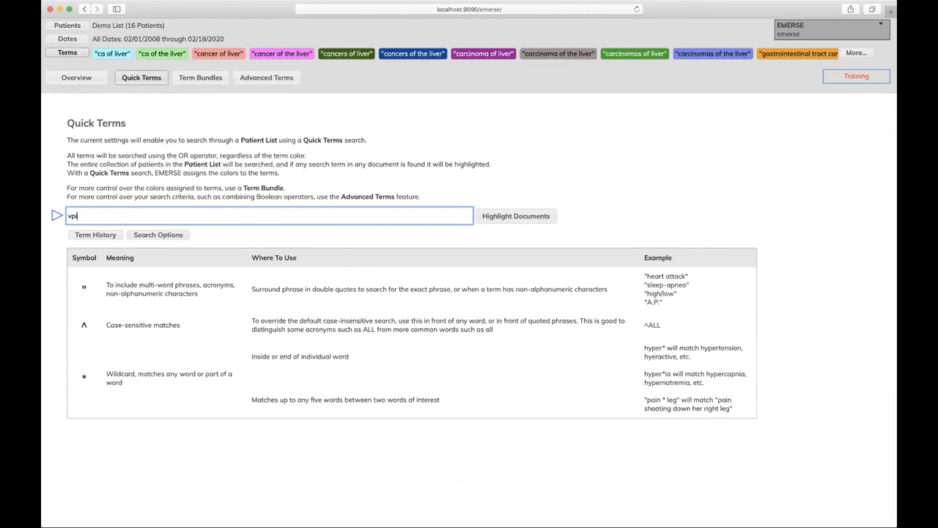
# - Finish entering 'vaping', open its manage-terms page, and close its synonym list
pyautogui.write('apign')
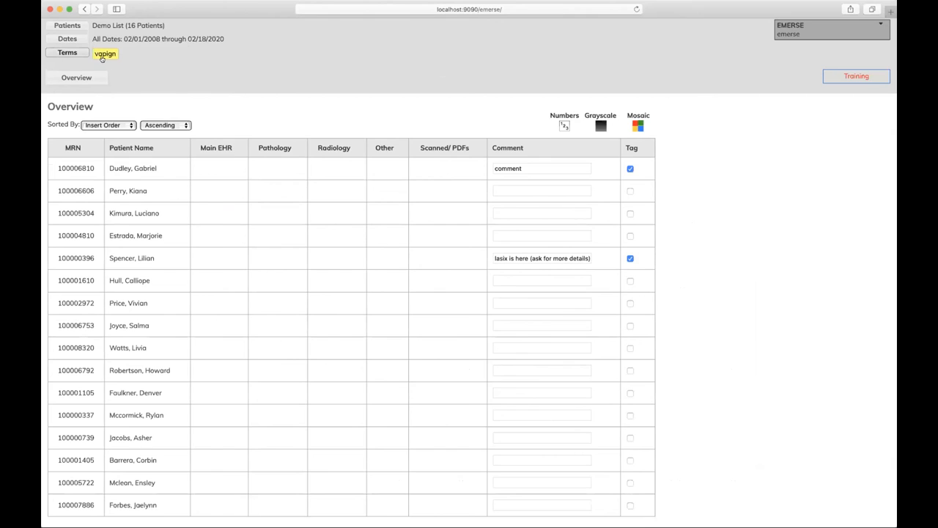
pyautogui.click(64, 53)
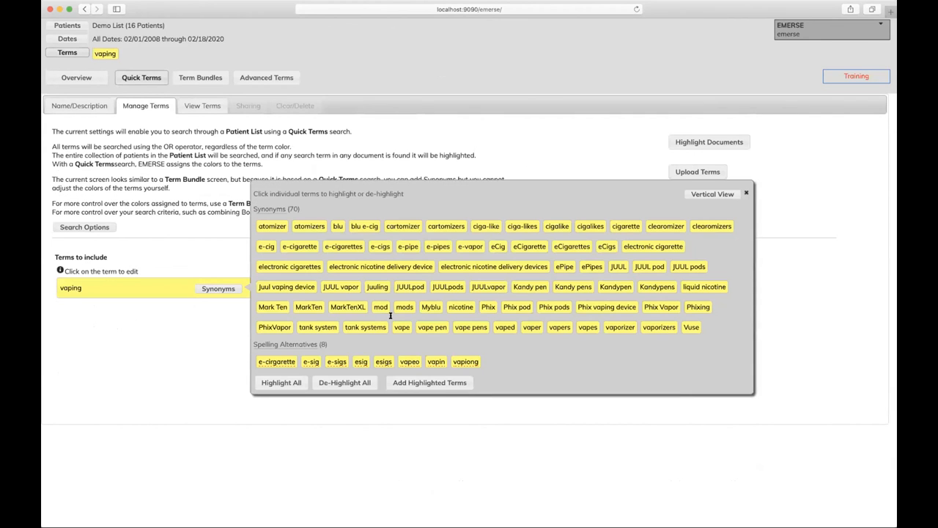
pyautogui.moveTo(748, 202)
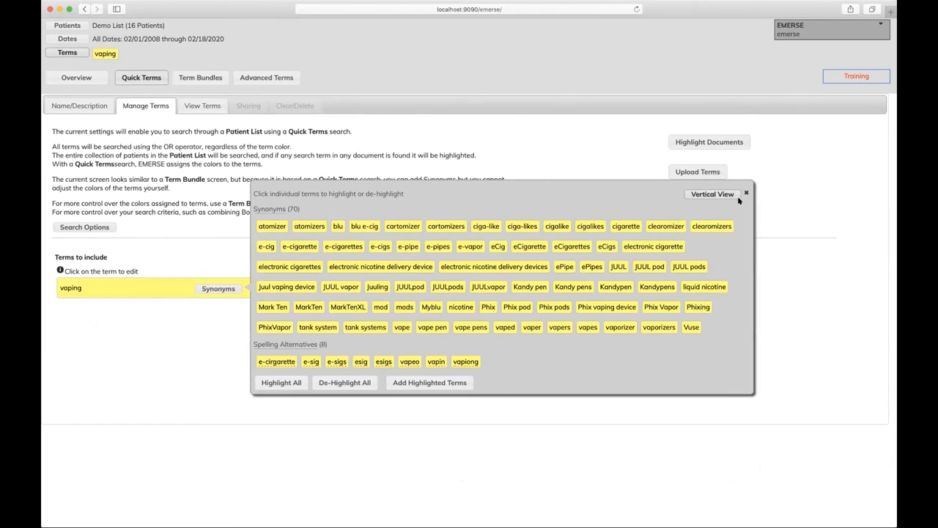
pyautogui.click(746, 193)
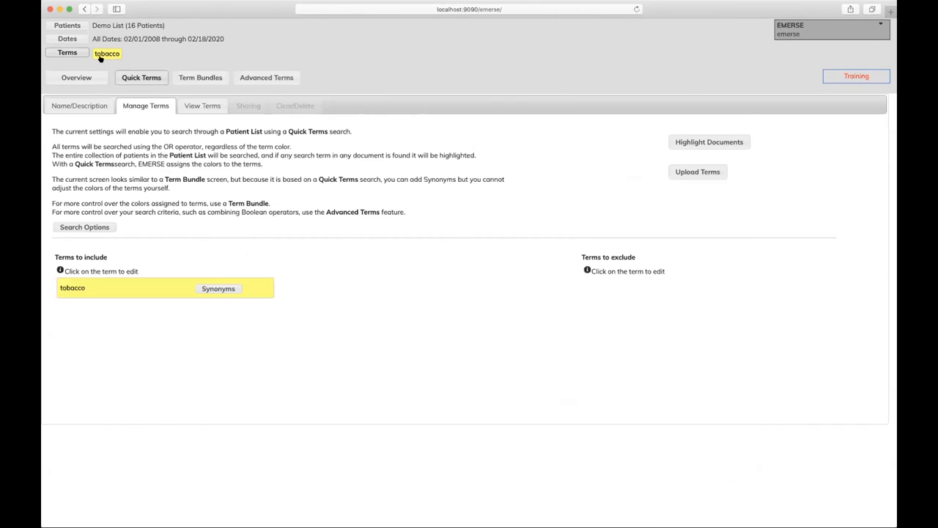
# - Add all suggested tobacco synonyms and spelling alternatives, then highlight the patient documents
pyautogui.click(218, 288)
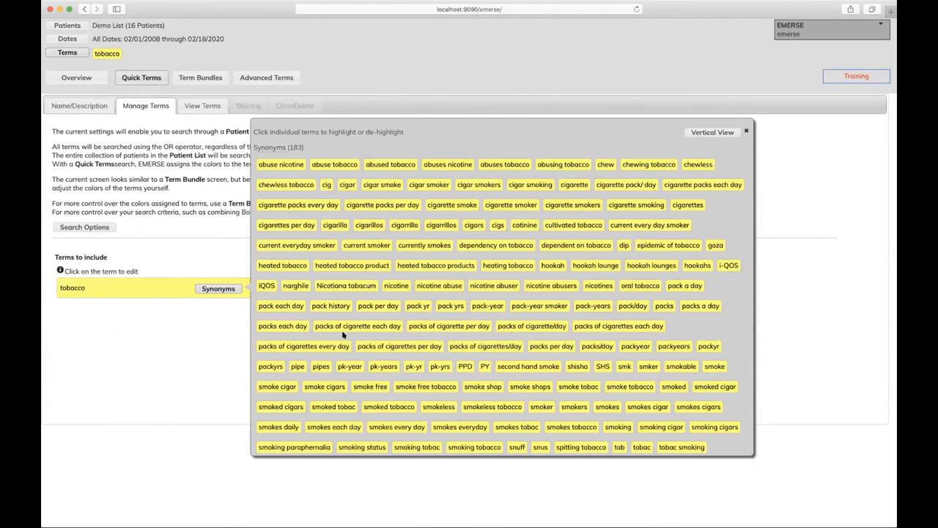
pyautogui.scroll(-3)
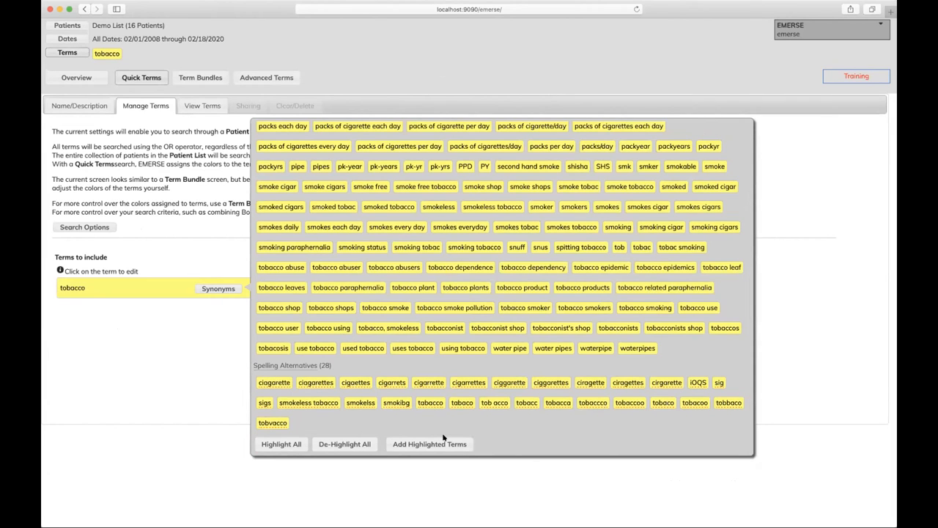
pyautogui.click(429, 444)
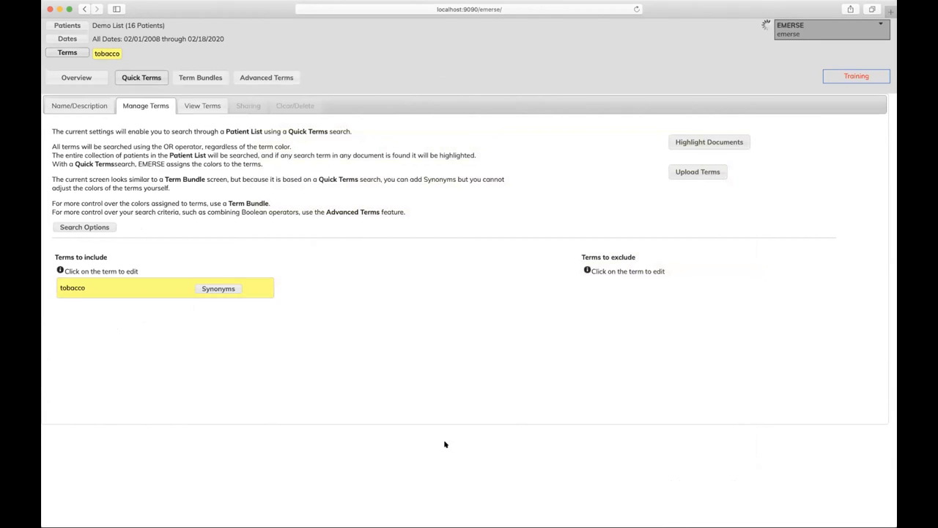
pyautogui.click(708, 141)
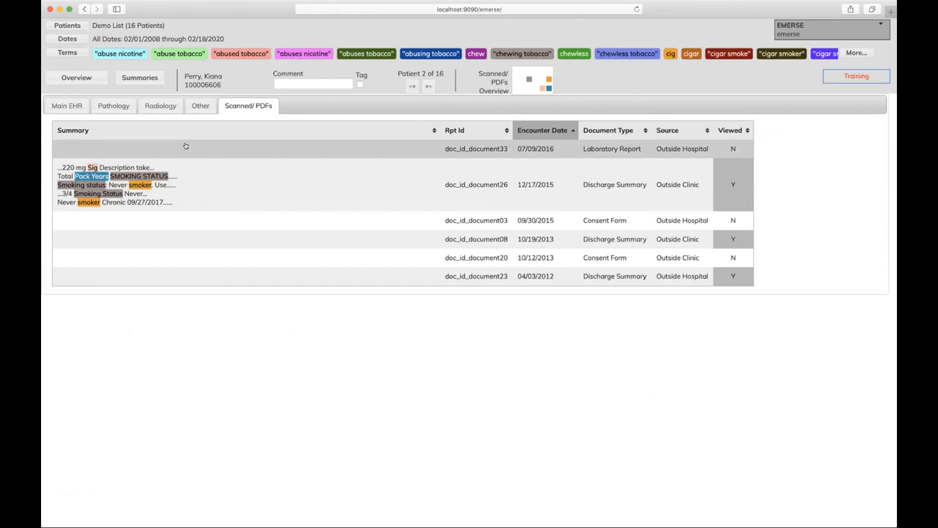
pyautogui.moveTo(168, 138)
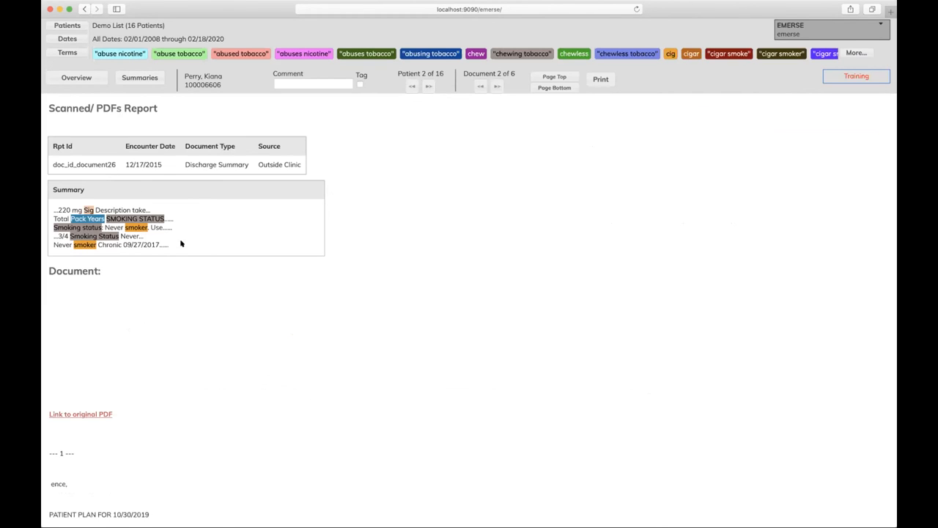
# - Scroll the highlighted discharge summary, return to the all-patient overview, then reopen Quick Terms
pyautogui.scroll(-3)
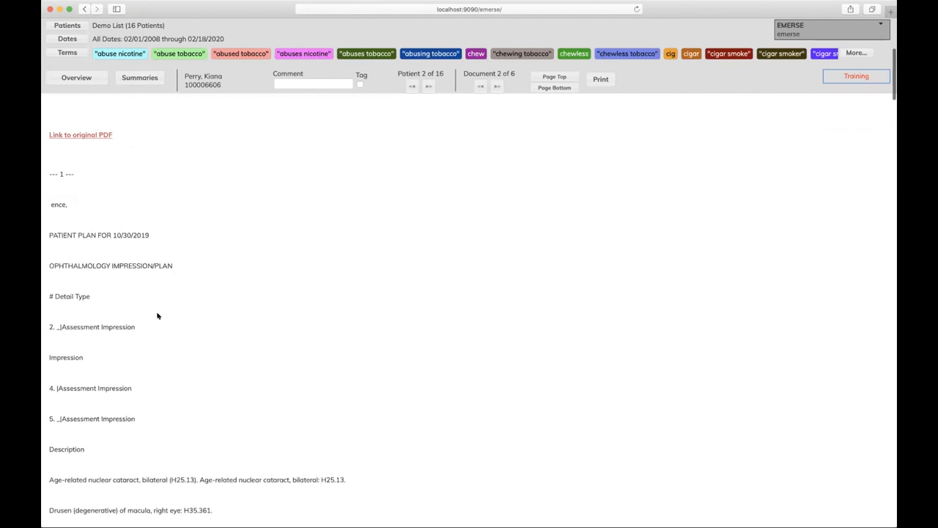
pyautogui.click(76, 78)
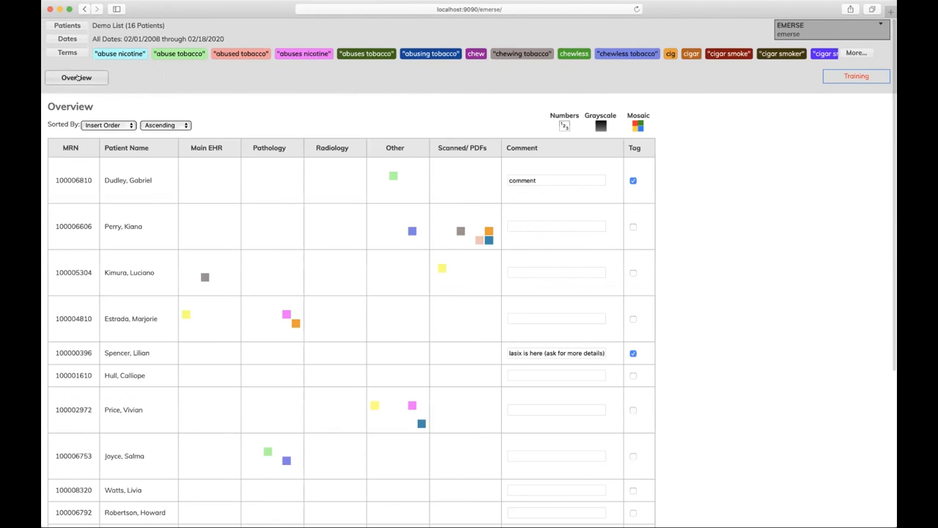
pyautogui.moveTo(108, 125)
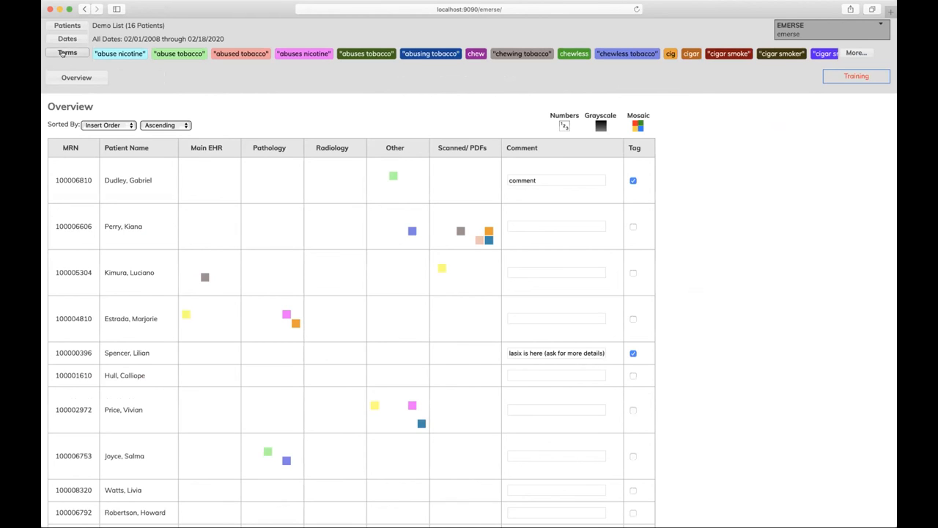
pyautogui.click(60, 54)
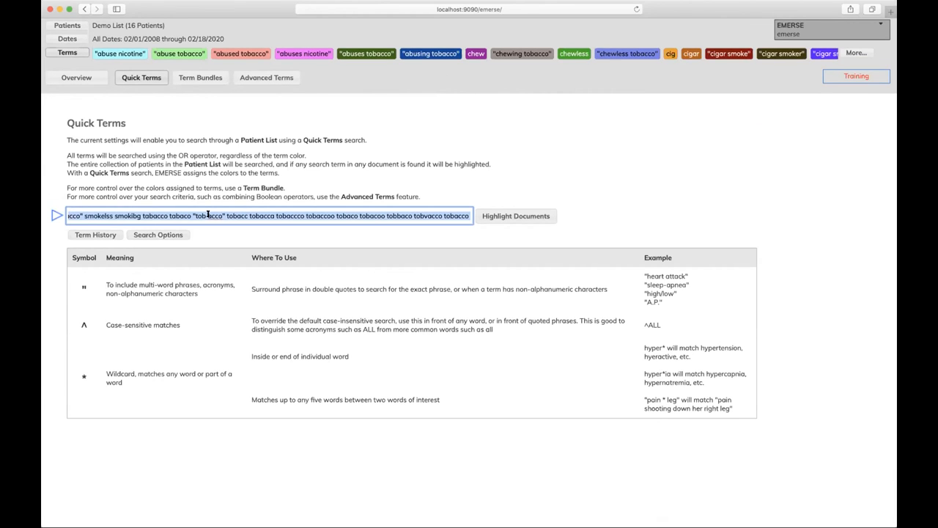
# - Search the patient list for "quest diagnostics" and view the overview of hits
pyautogui.write('quest diagnosi')
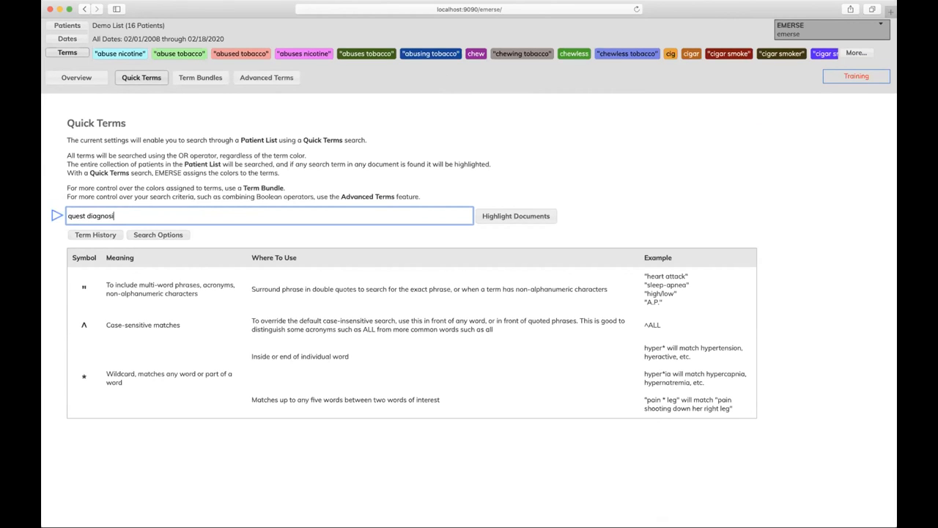
pyautogui.write('"quest diagnostics"')
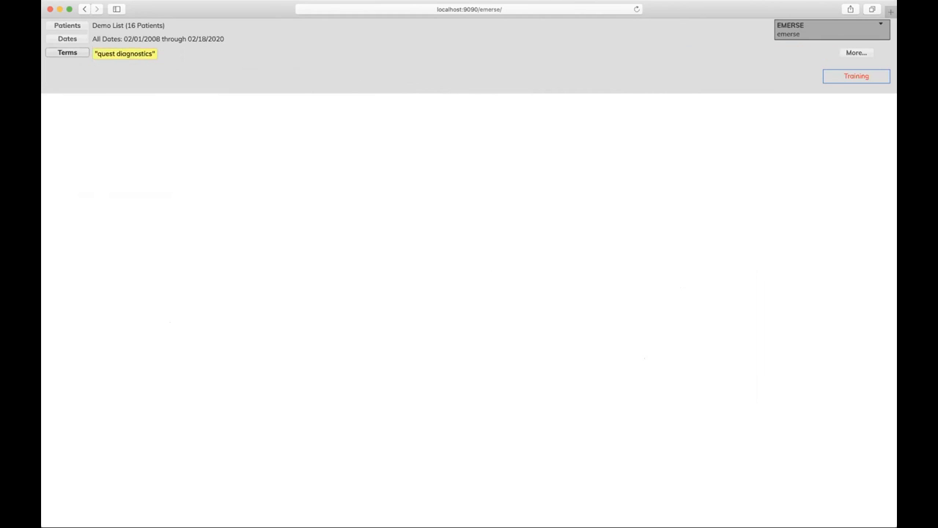
pyautogui.click(76, 77)
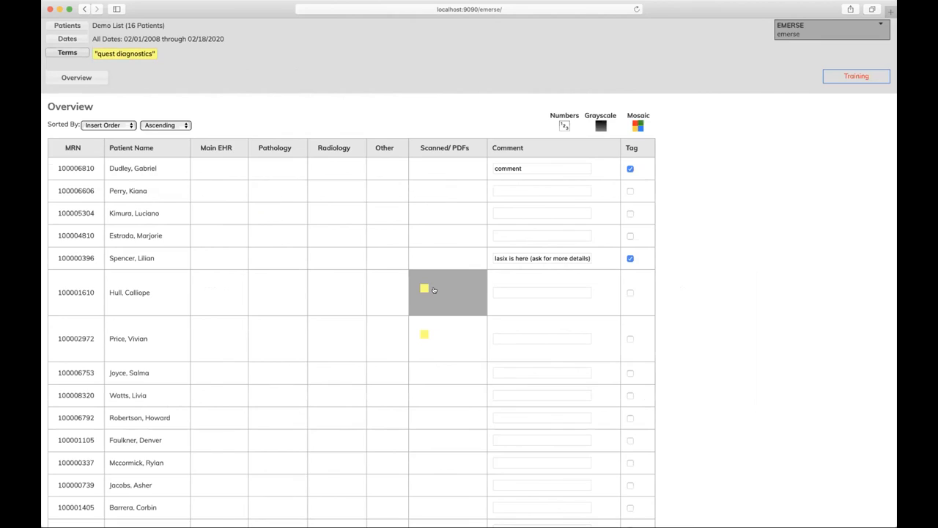
# - Open a patient's scanned Quest Diagnostics laboratory report PDF with the phrase highlighted
pyautogui.click(425, 289)
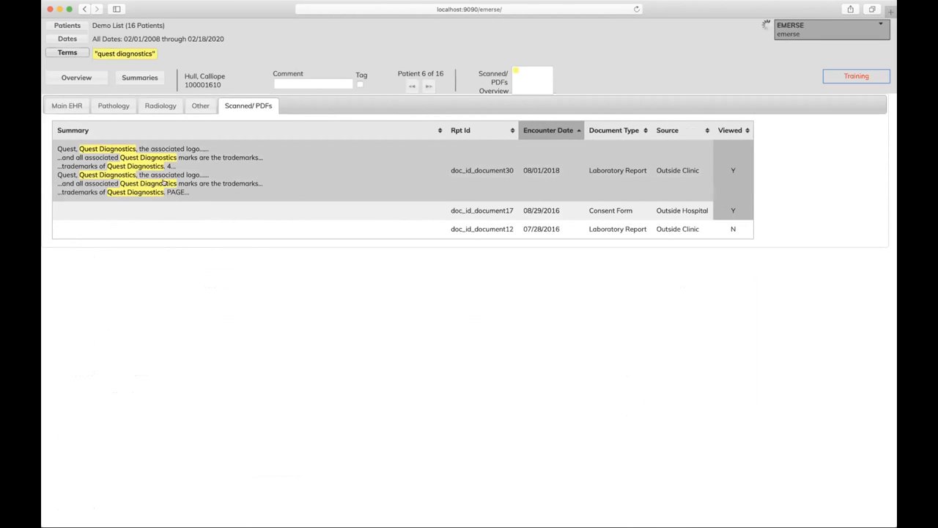
pyautogui.click(481, 170)
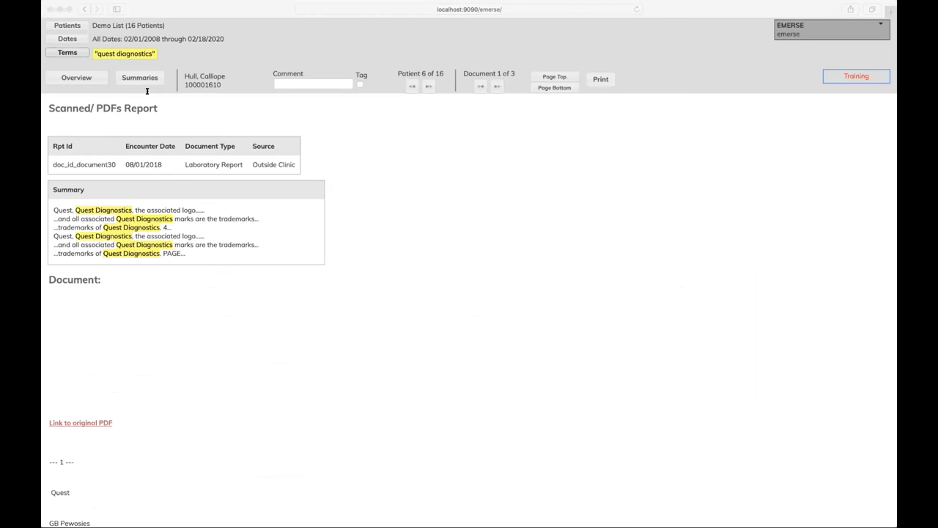
pyautogui.moveTo(226, 10)
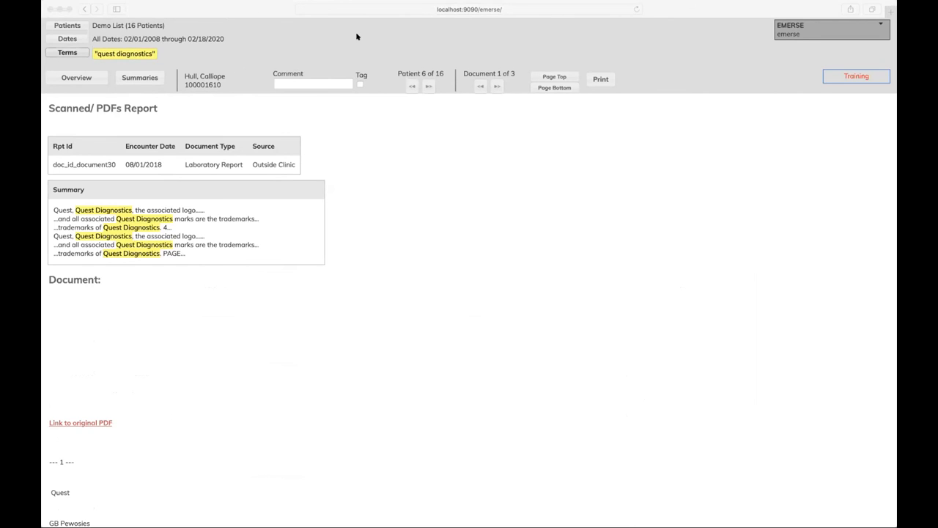
pyautogui.moveTo(533, 30)
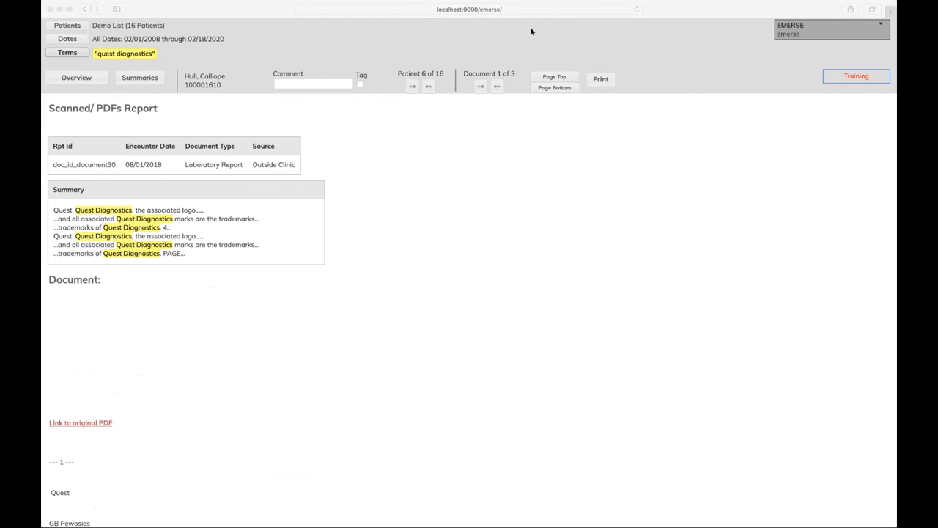
pyautogui.click(80, 423)
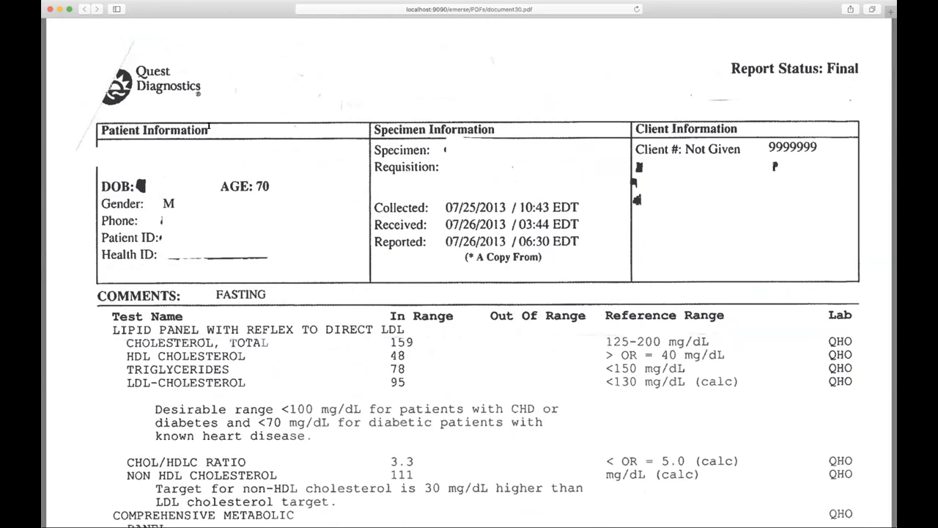
pyautogui.moveTo(511, 29)
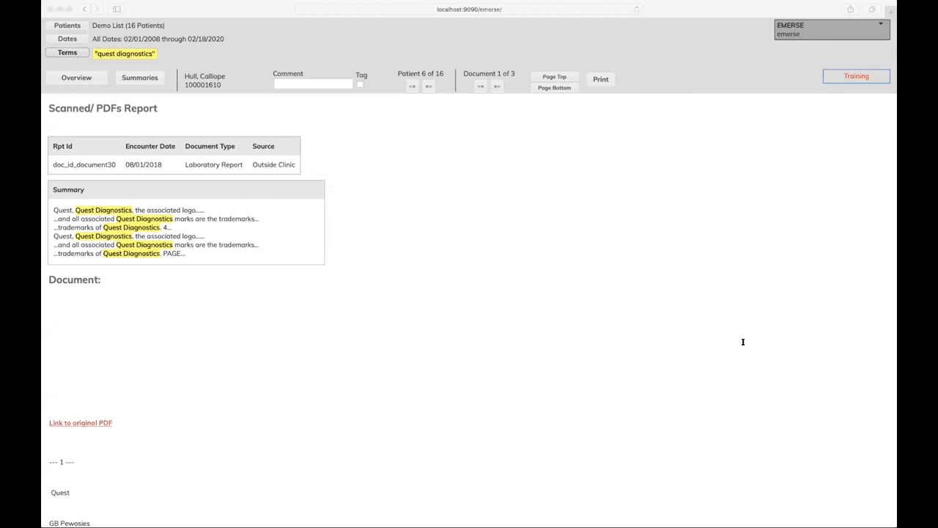
pyautogui.moveTo(286, 211)
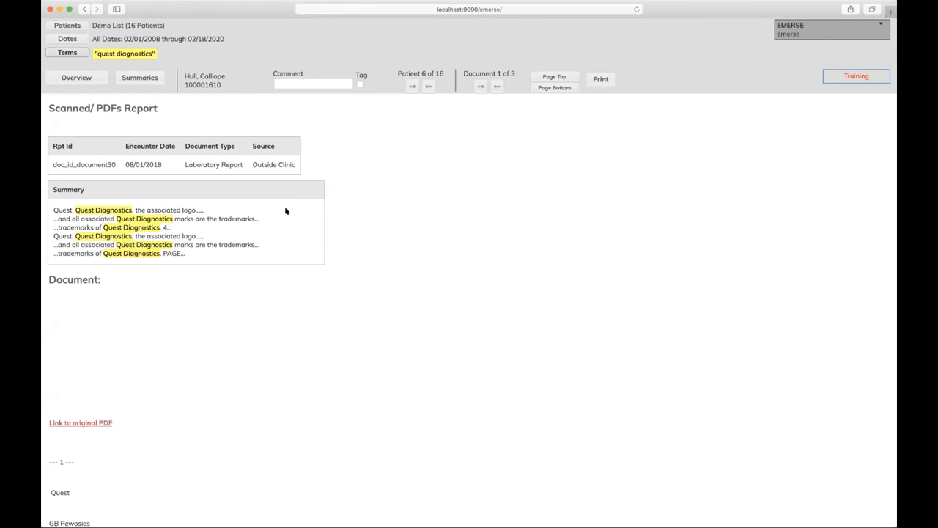
# - Load the exercise term bundle (running, swimming, treadmill) for patient 4's pathology documents
pyautogui.click(60, 52)
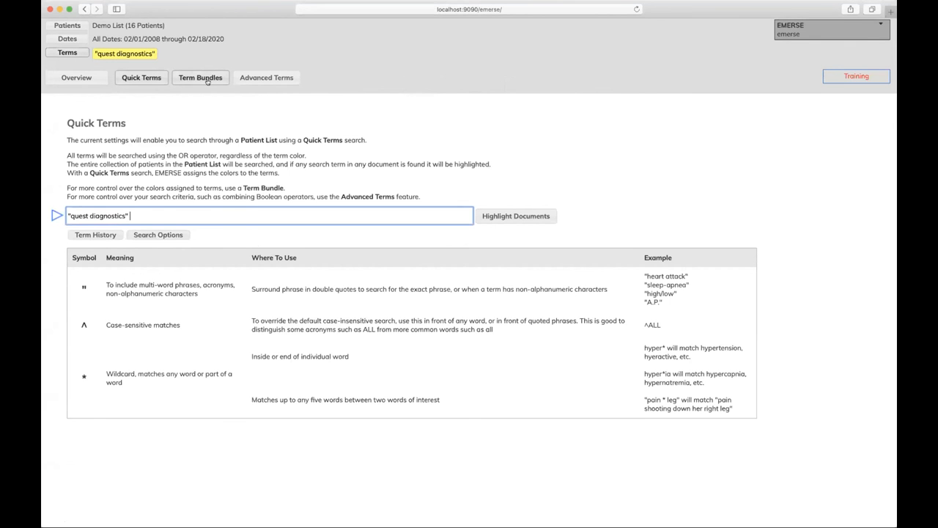
pyautogui.click(200, 78)
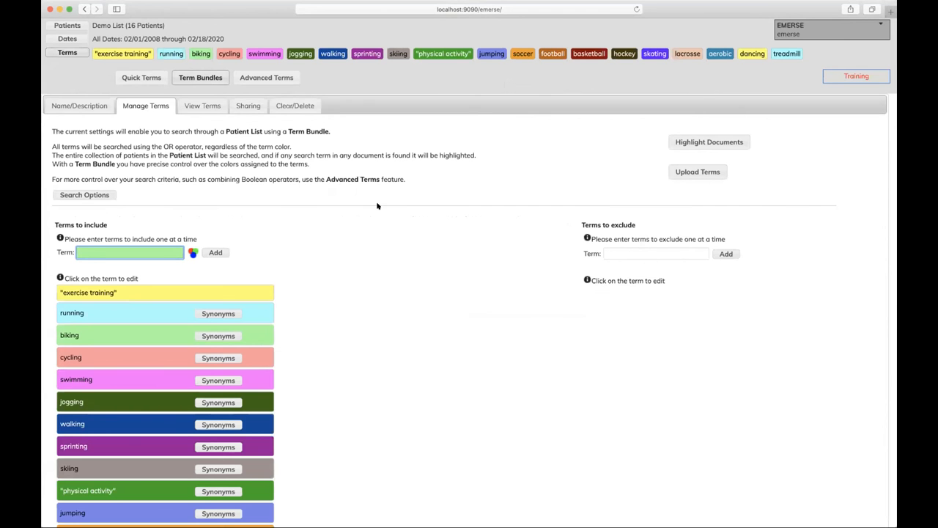
pyautogui.scroll(-3)
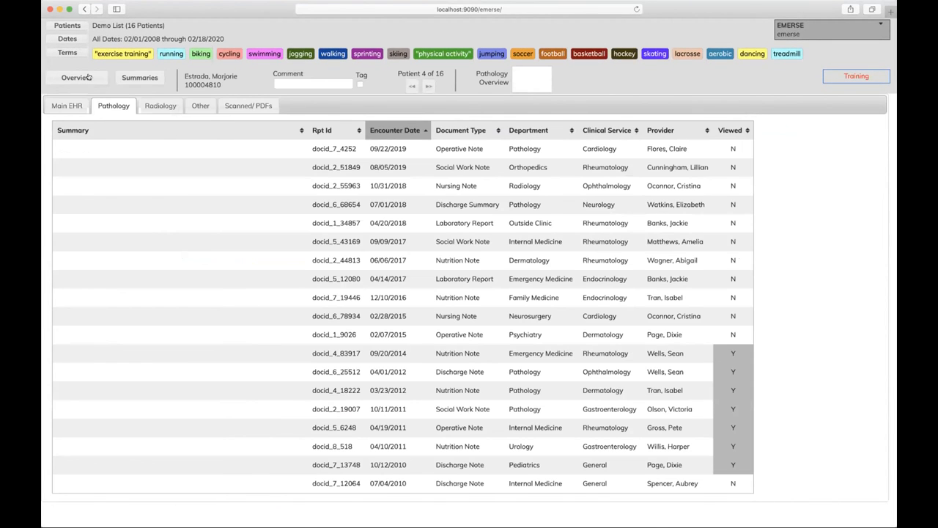
# - List patient 4's Main EHR notes with cycling, walking and aerobic highlighted
pyautogui.click(66, 105)
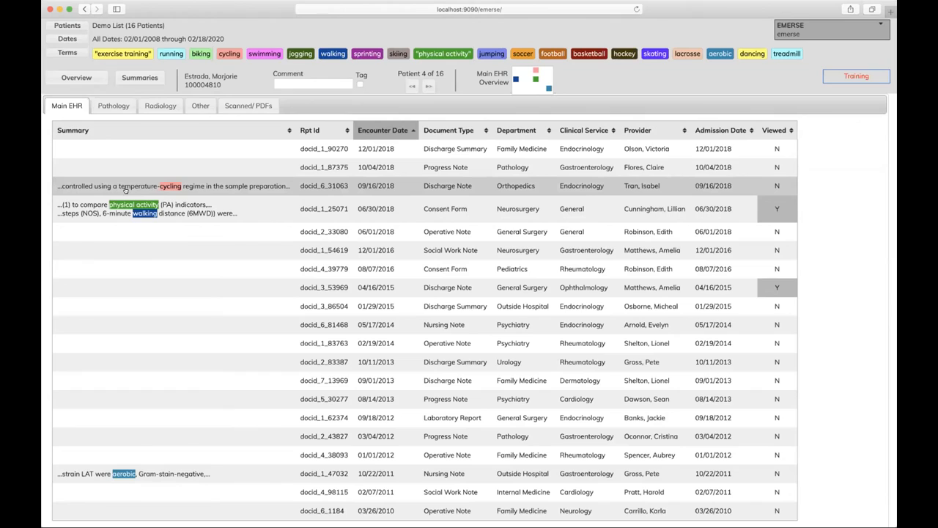
pyautogui.moveTo(213, 185)
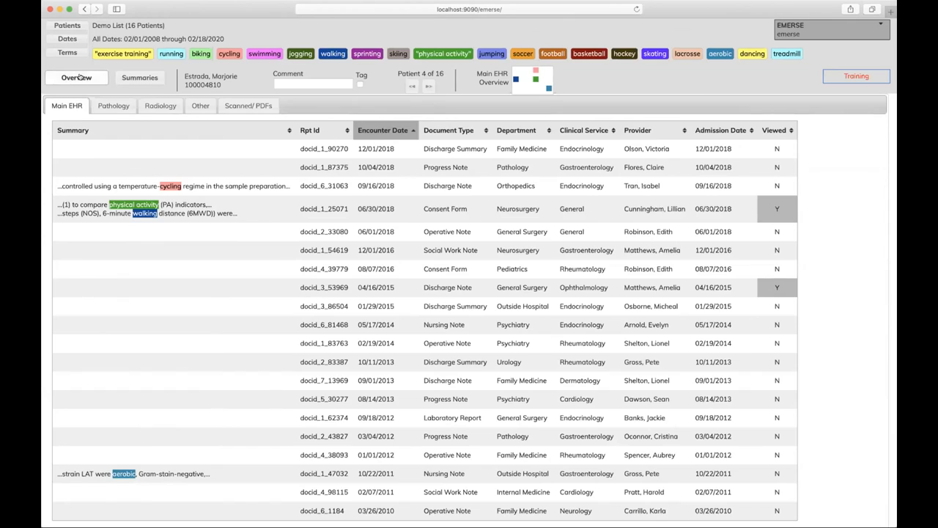
# - Load the constipation, laxative and narcotic term bundle and scroll through its terms
pyautogui.click(66, 50)
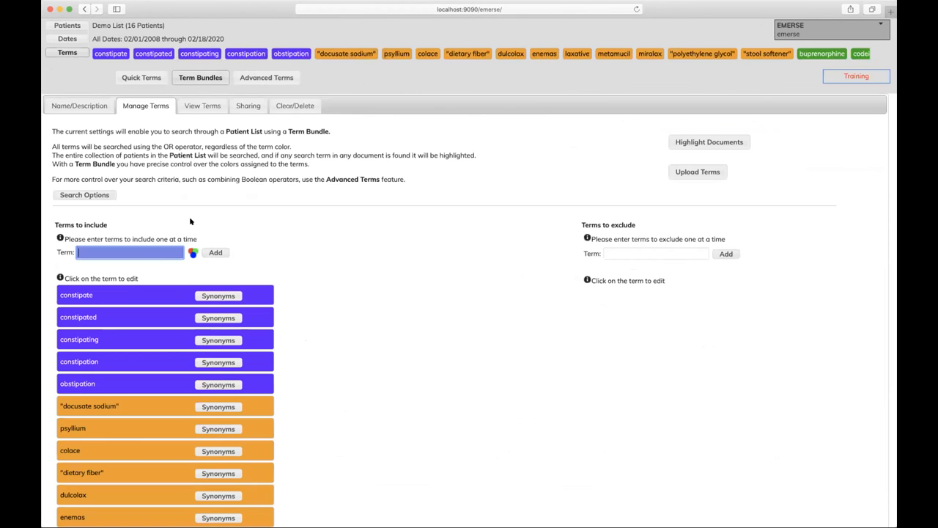
pyautogui.scroll(-3)
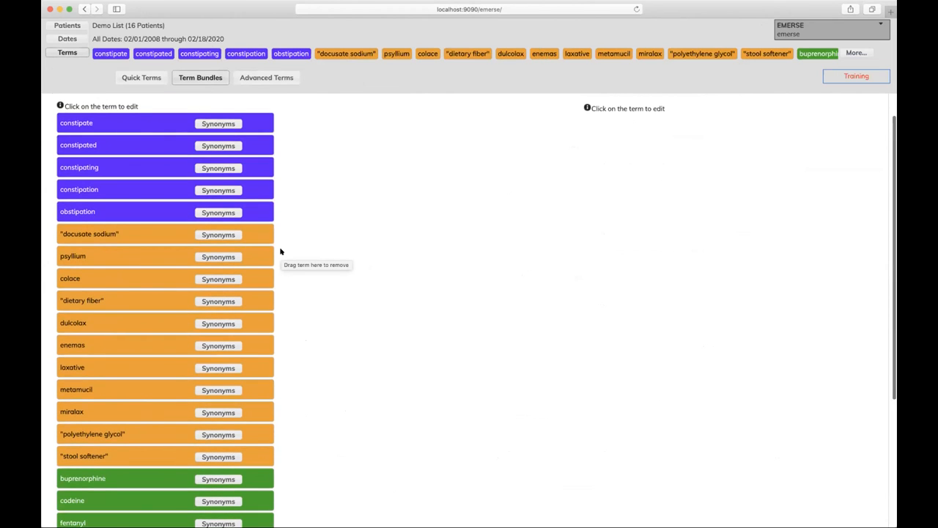
pyautogui.scroll(-3)
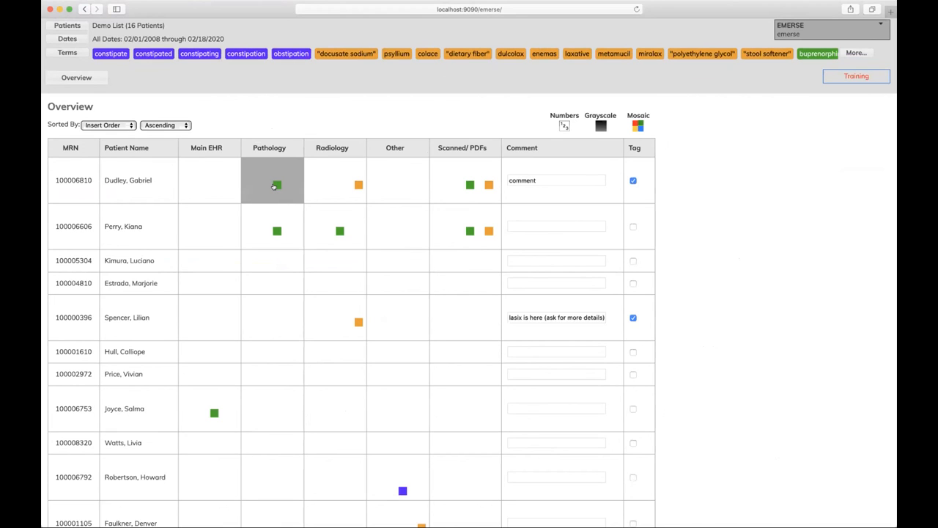
pyautogui.moveTo(279, 192)
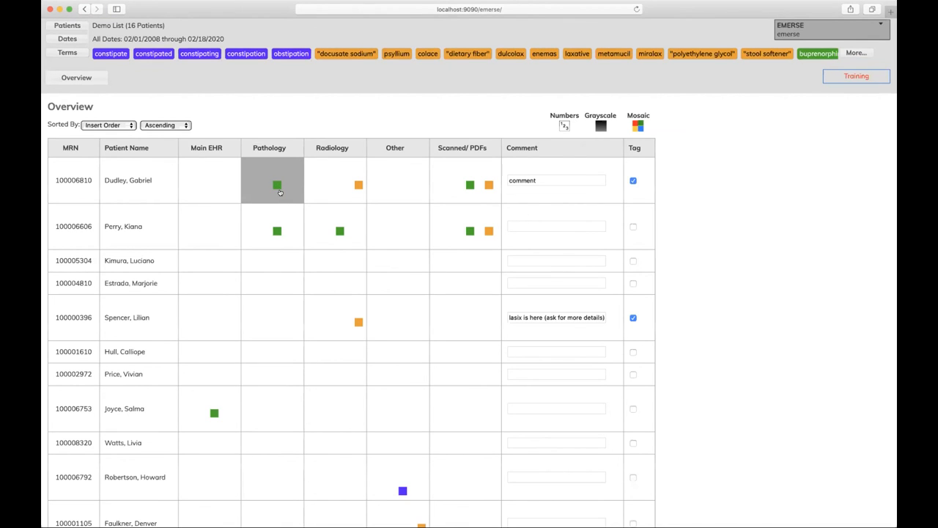
# - Check patient 1's pathology hits, return to Overview, and scroll toward the Scanned/PDFs hits
pyautogui.click(277, 184)
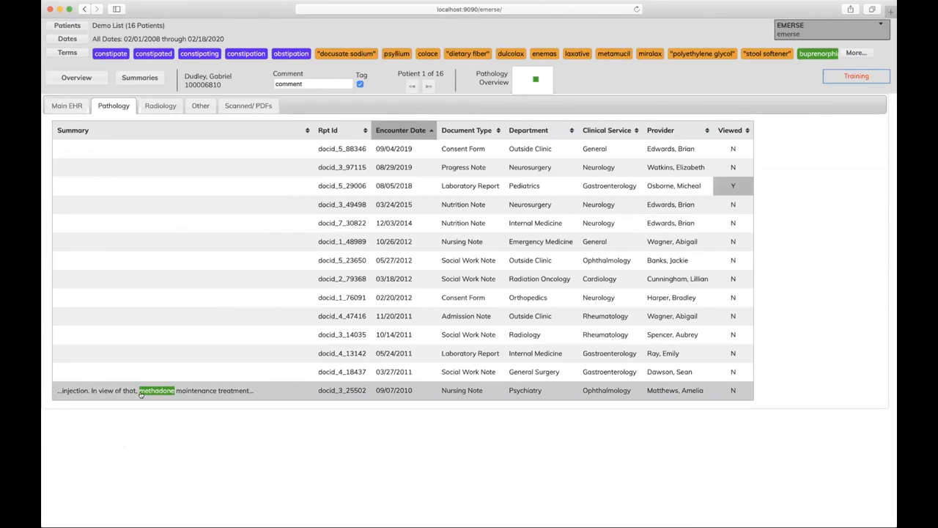
pyautogui.click(55, 76)
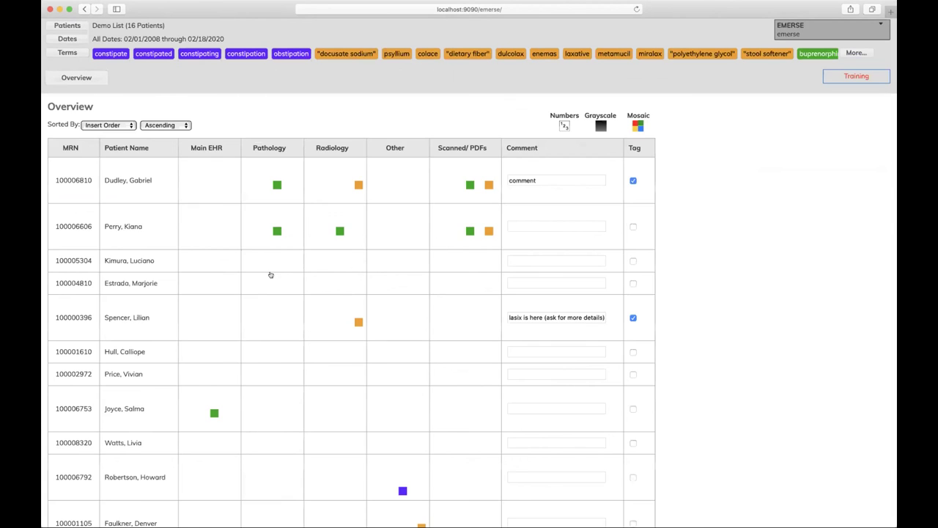
pyautogui.scroll(-3)
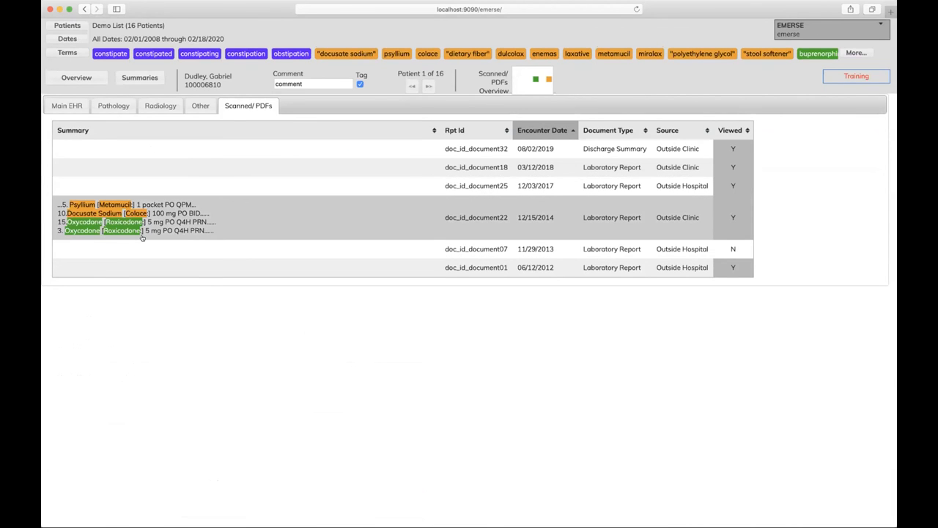
pyautogui.moveTo(141, 229)
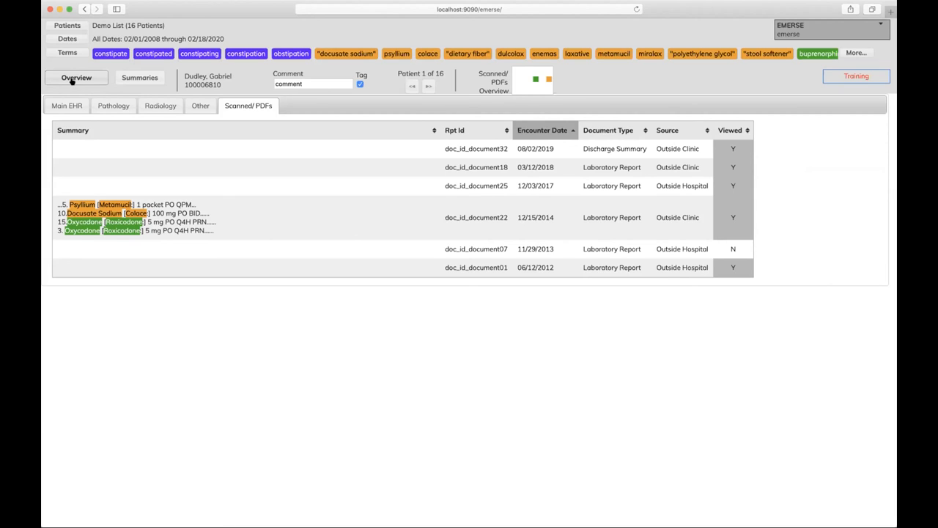
pyautogui.moveTo(534, 94)
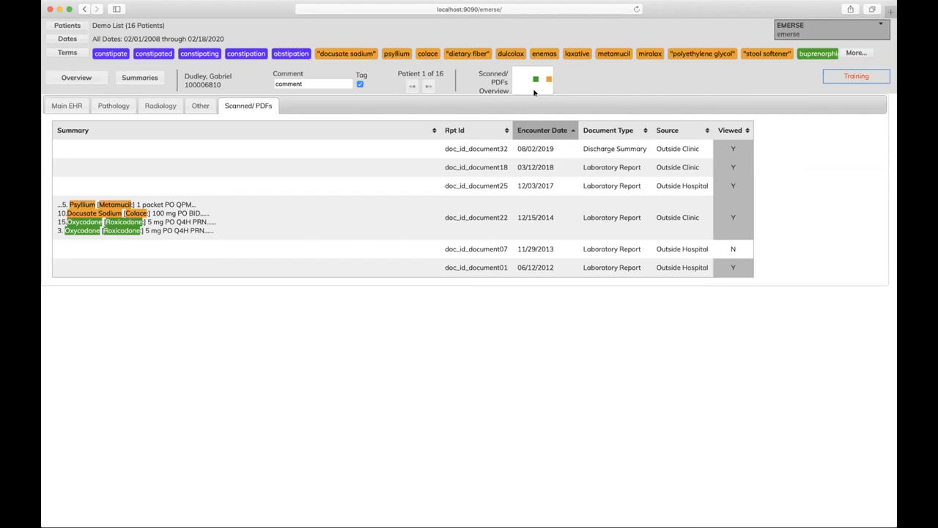
pyautogui.moveTo(560, 72)
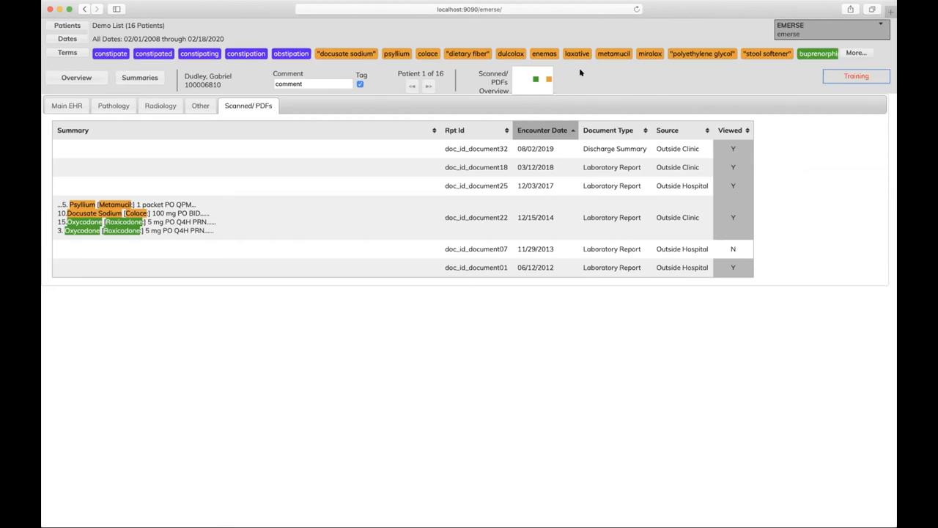
pyautogui.moveTo(589, 307)
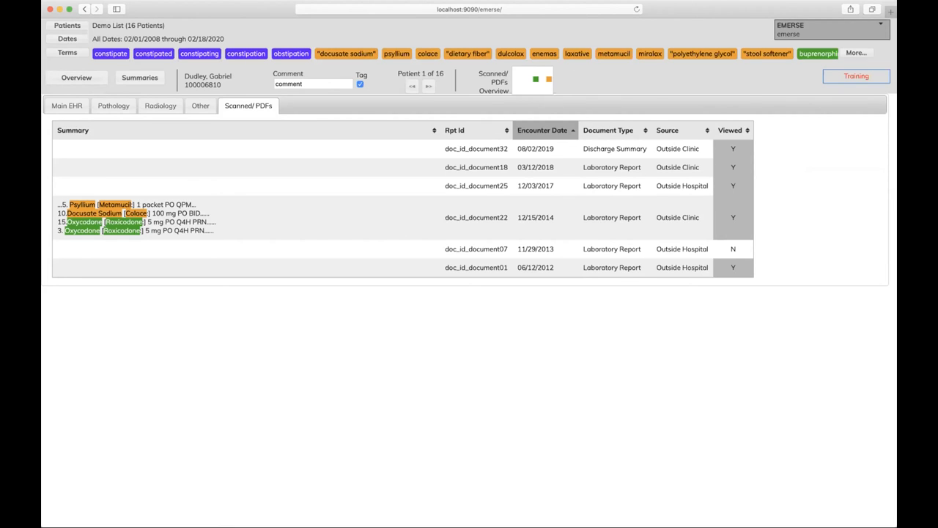
pyautogui.moveTo(578, 126)
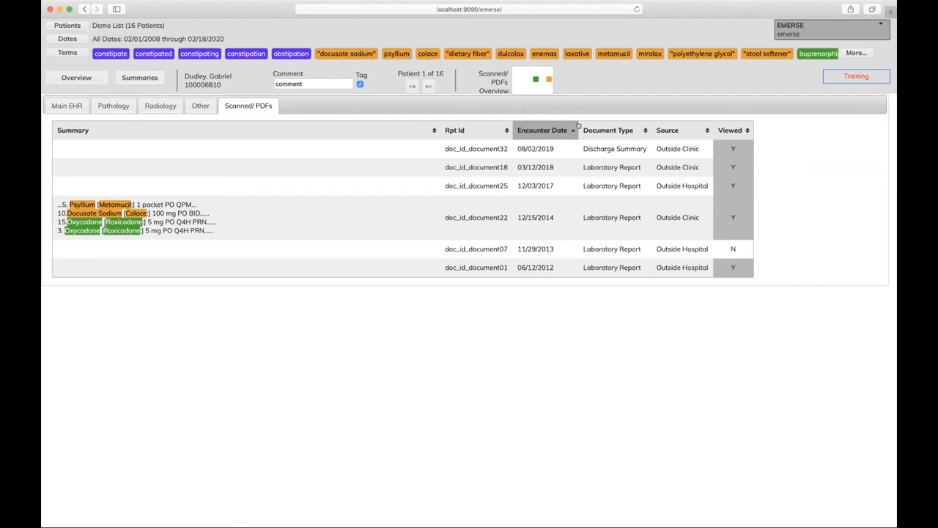